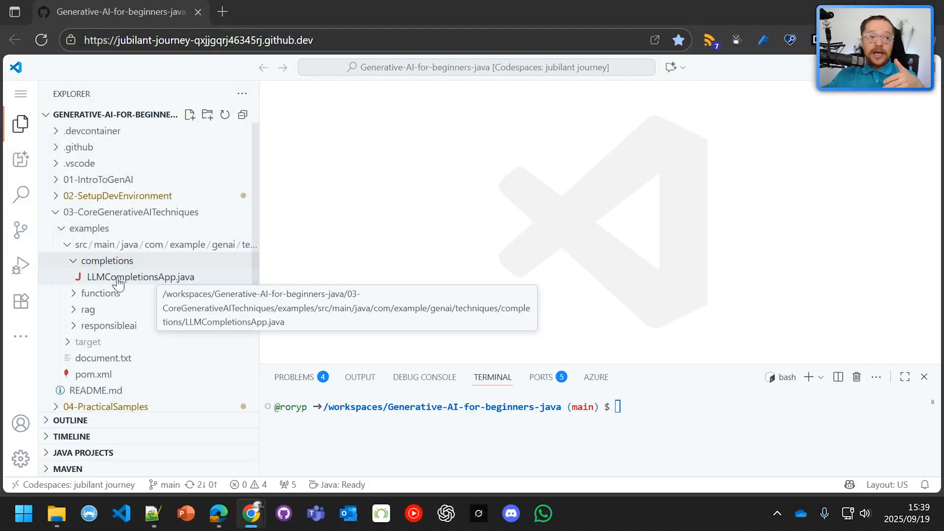
Open LLMCompletionsApp.java from the completions examples and scroll through its source
{"action": "left_click", "coordinate": [142, 277]}
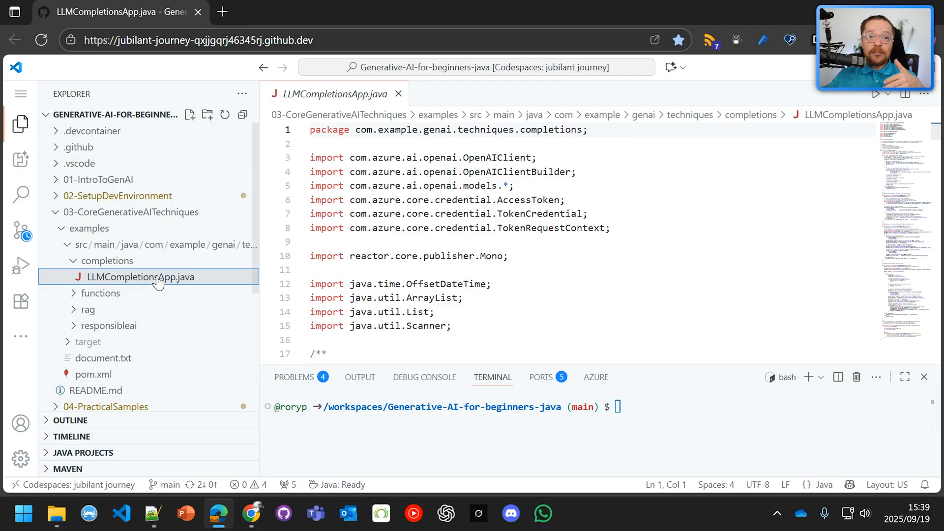
{"action": "scroll", "scroll_direction": "down", "scroll_amount": 3}
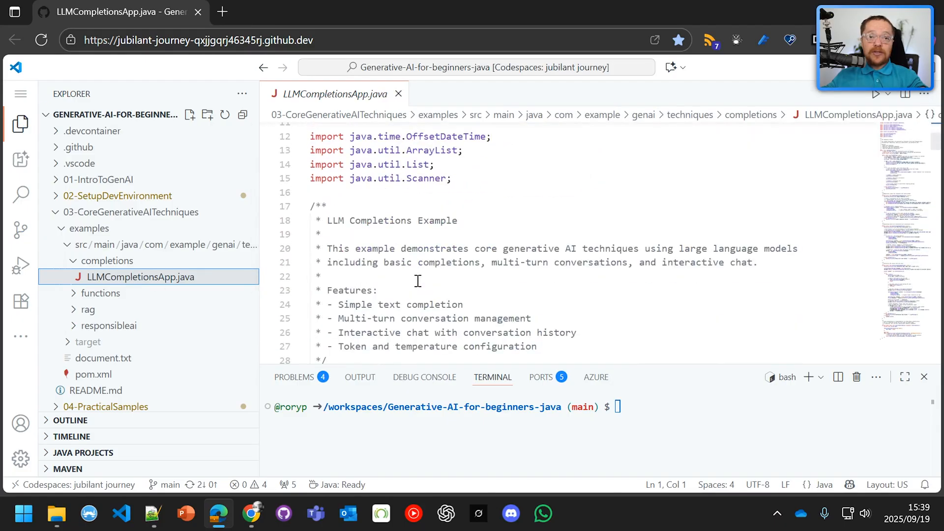
{"action": "scroll", "scroll_direction": "down", "scroll_amount": 3}
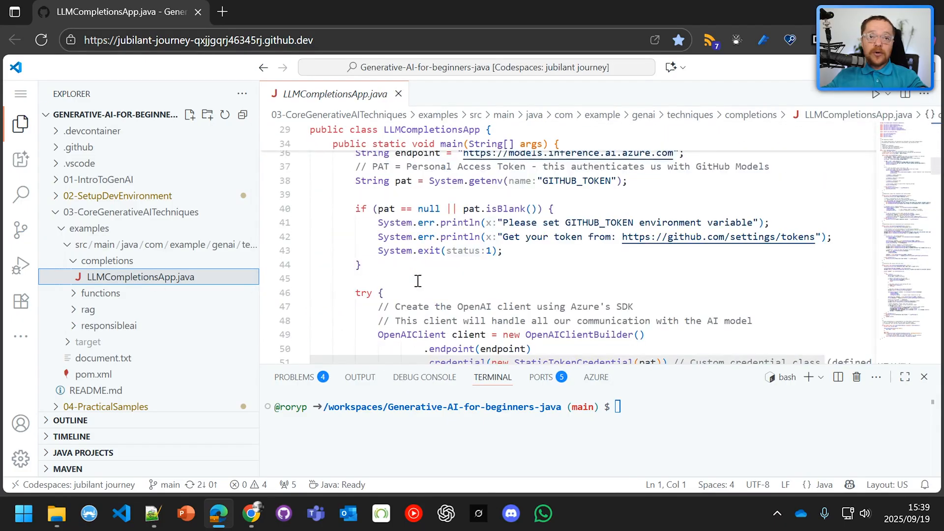
{"action": "scroll", "scroll_direction": "down", "scroll_amount": 3}
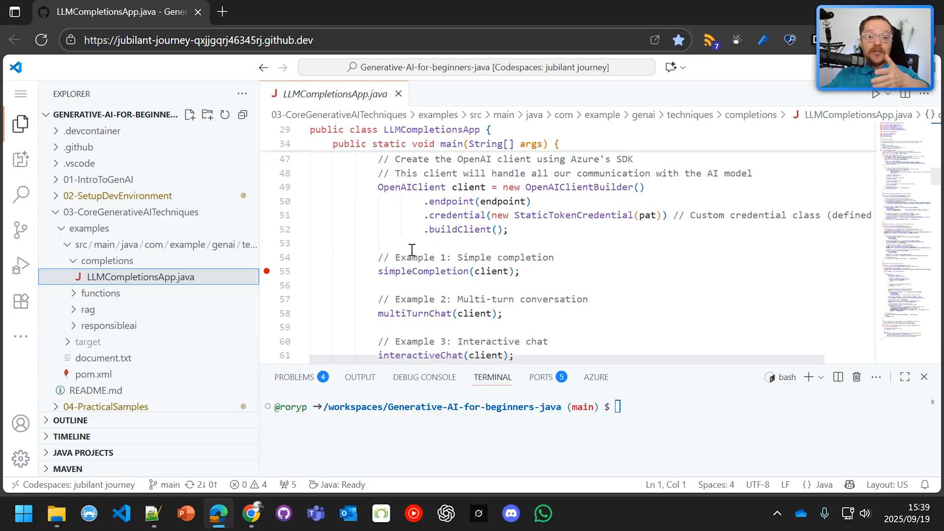
{"action": "mouse_move", "coordinate": [422, 271]}
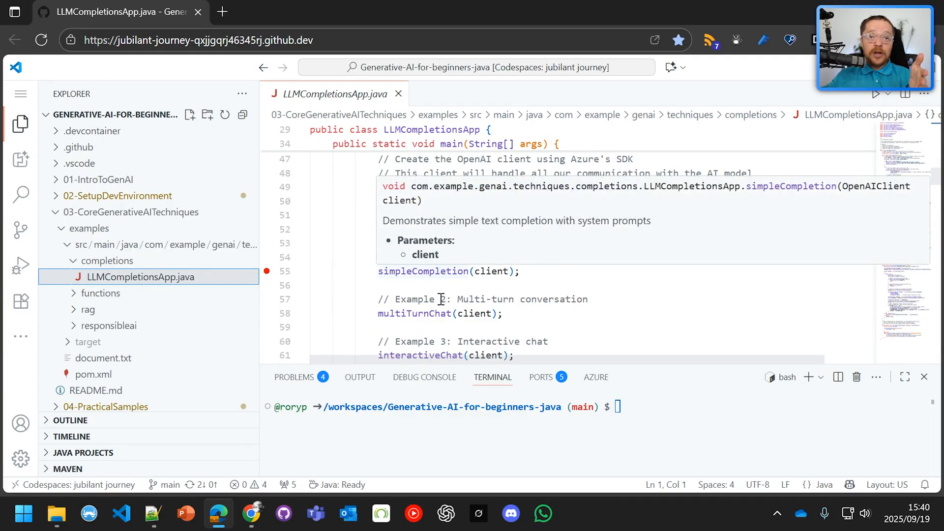
{"action": "mouse_move", "coordinate": [414, 313]}
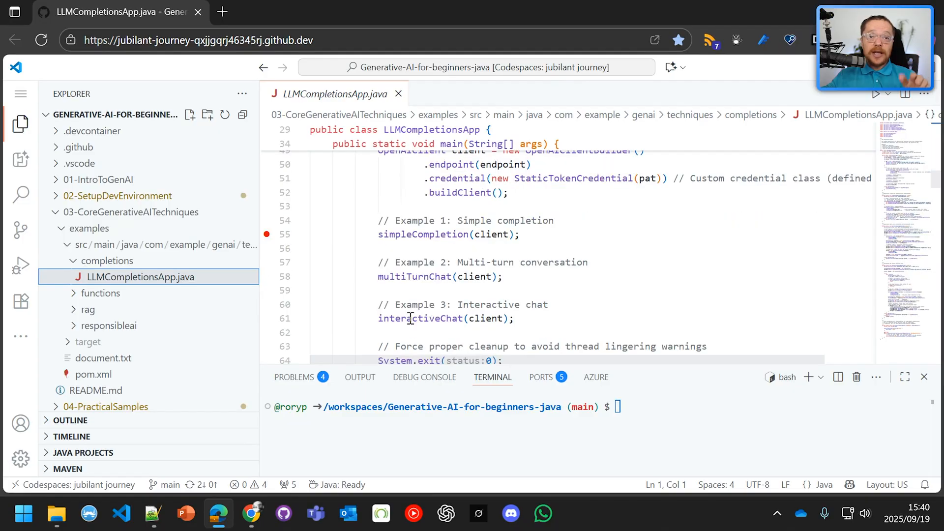
{"action": "scroll", "scroll_direction": "up", "scroll_amount": 3}
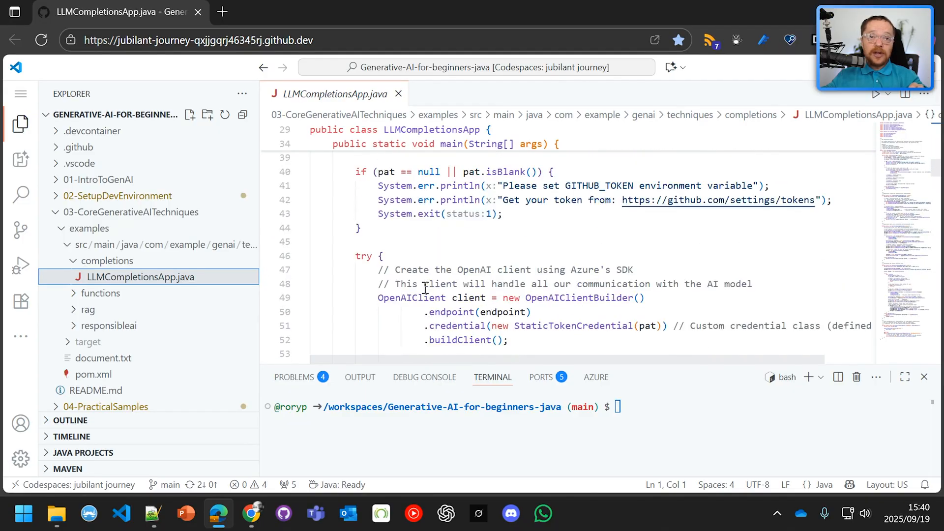
{"action": "scroll", "scroll_direction": "up", "scroll_amount": 3}
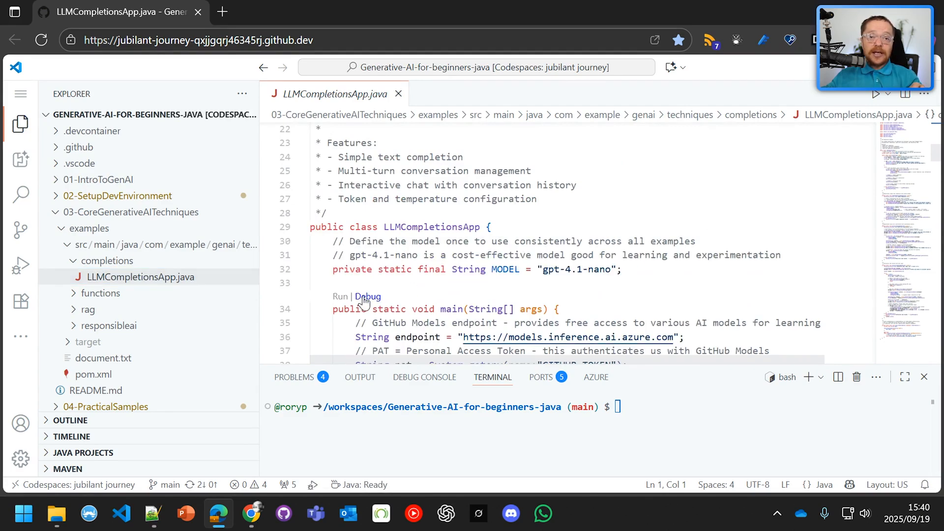
Debug the completions app, step into simpleCompletion, and continue to the multiTurnChat breakpoint
{"action": "left_click", "coordinate": [20, 264]}
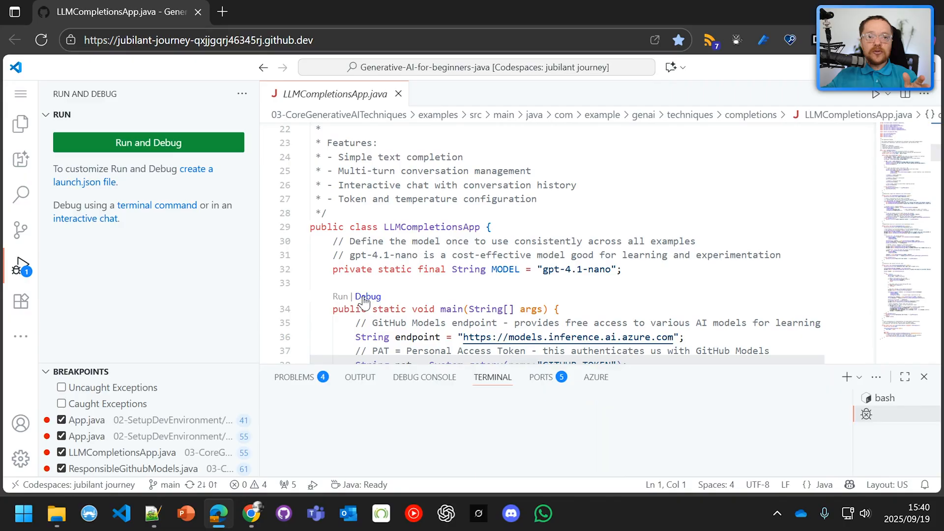
{"action": "left_click", "coordinate": [340, 295]}
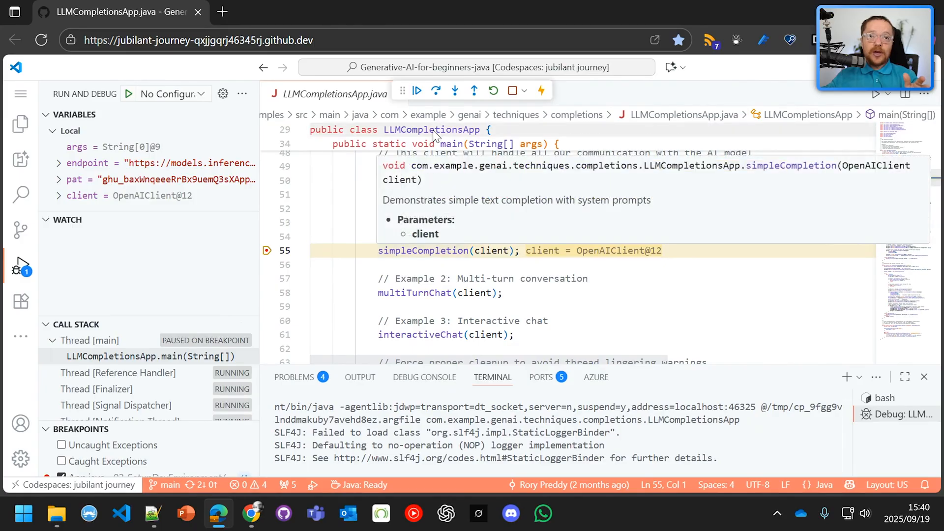
{"action": "mouse_move", "coordinate": [455, 90]}
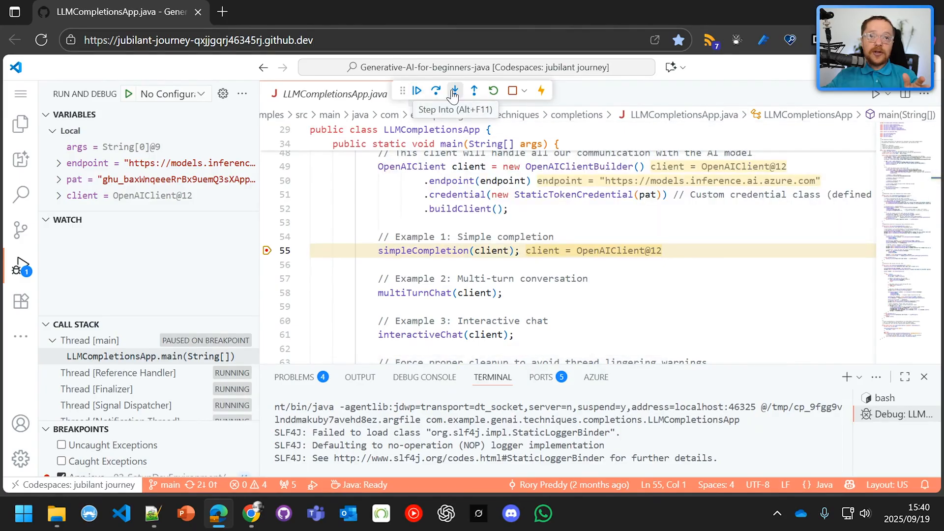
{"action": "left_click", "coordinate": [455, 90]}
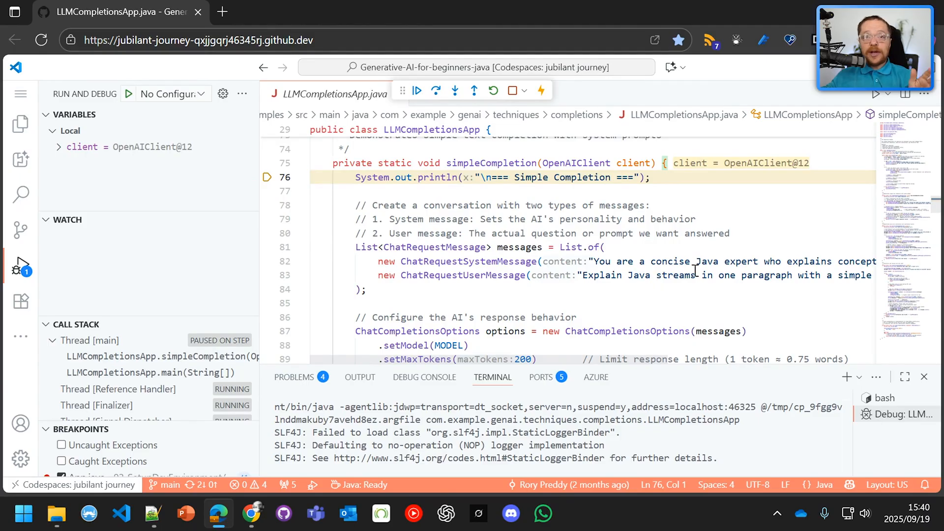
{"action": "scroll", "scroll_direction": "up", "scroll_amount": 3}
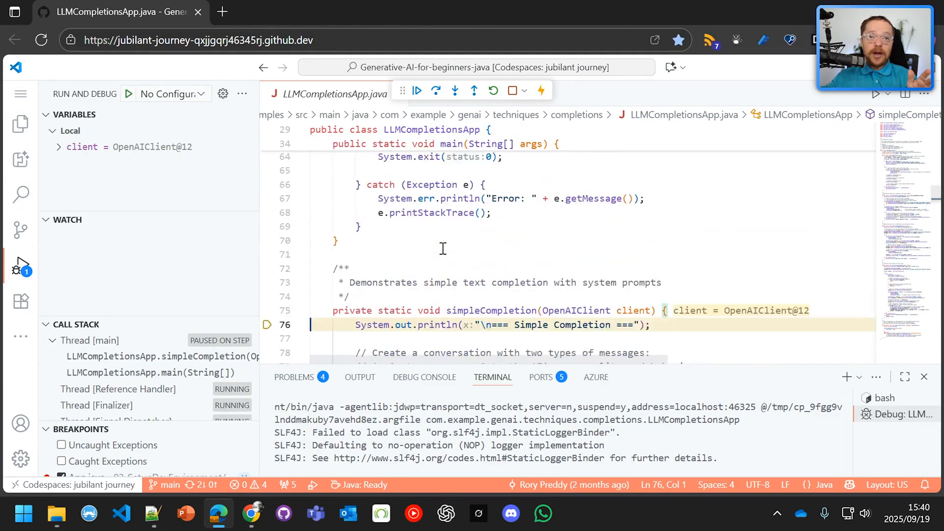
{"action": "scroll", "scroll_direction": "up", "scroll_amount": 3}
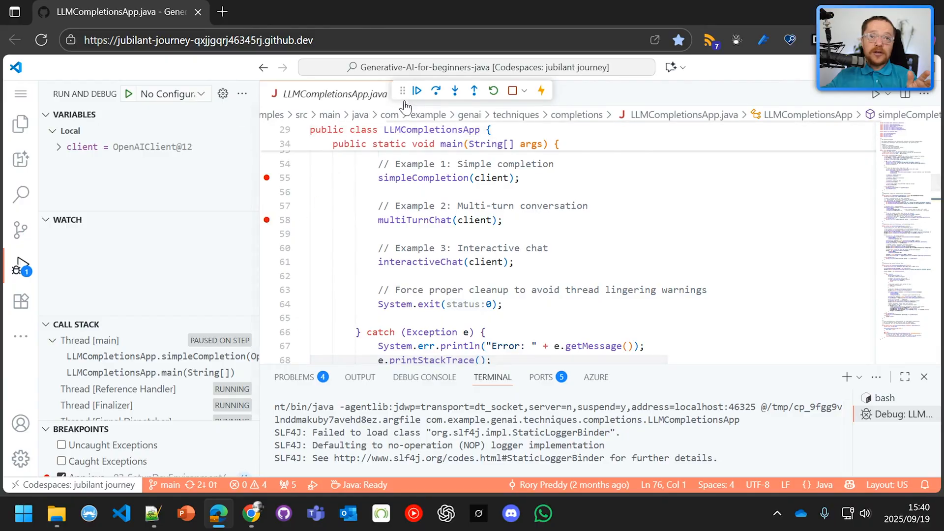
{"action": "left_click", "coordinate": [416, 89]}
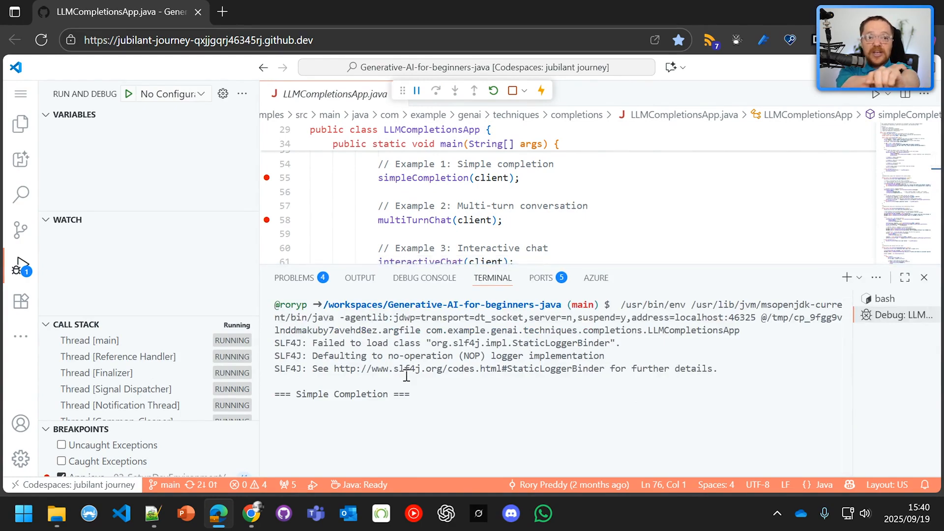
{"action": "left_click", "coordinate": [454, 90]}
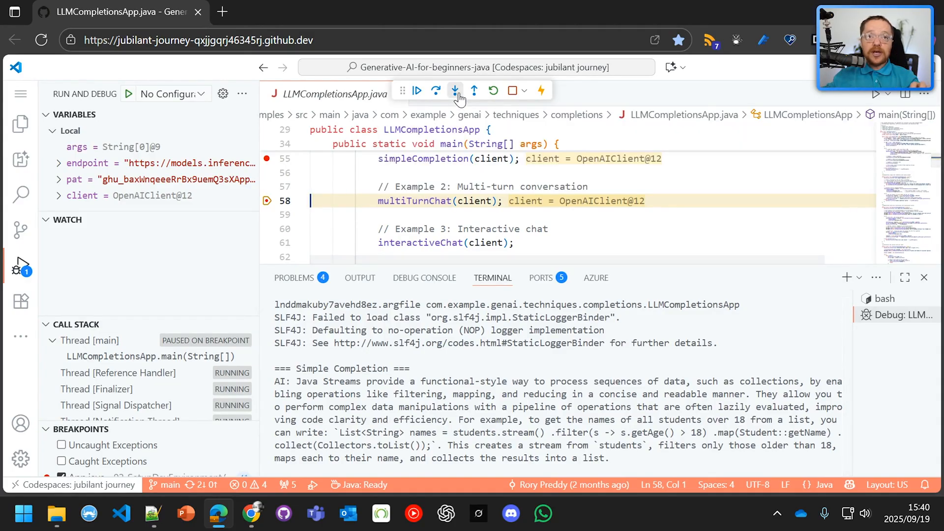
Step into multiTurnChat and step through its first HashMap question
{"action": "left_click", "coordinate": [454, 90]}
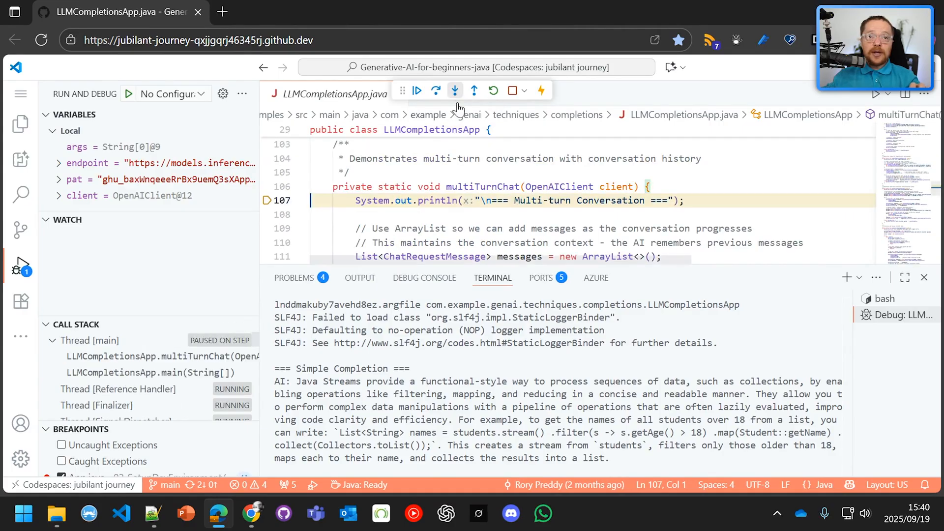
{"action": "left_click", "coordinate": [437, 91]}
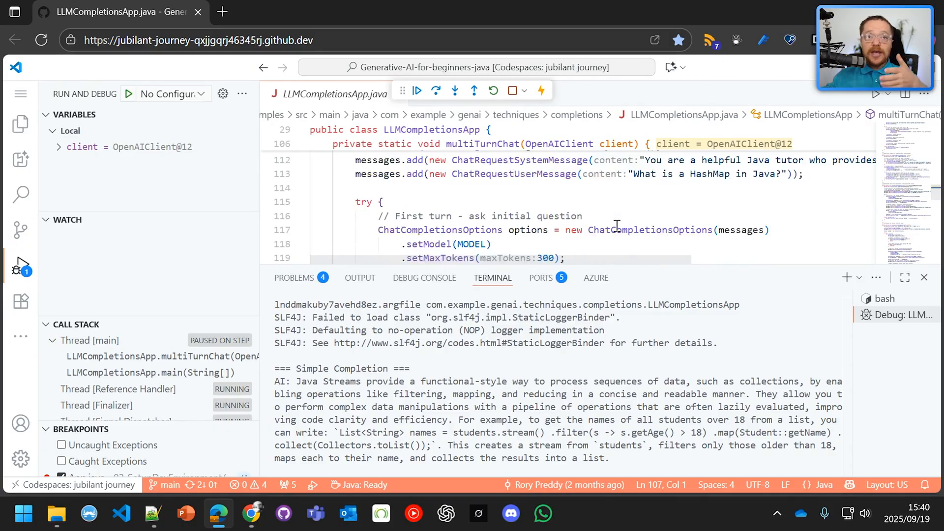
{"action": "scroll", "scroll_direction": "down", "scroll_amount": 3}
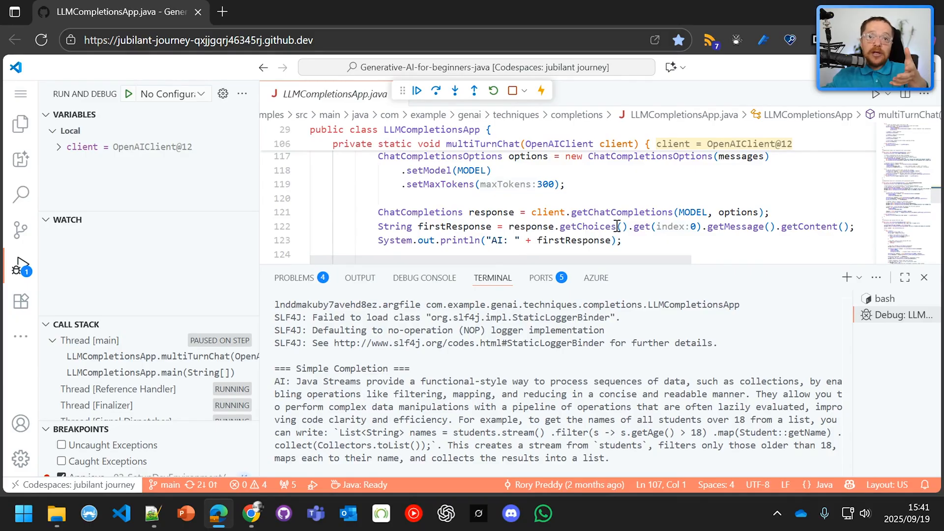
{"action": "scroll", "scroll_direction": "down", "scroll_amount": 3}
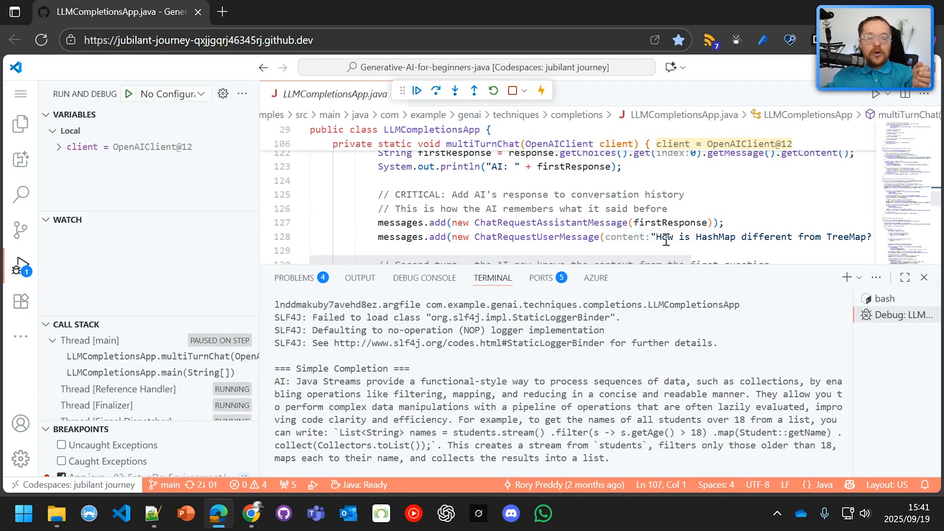
Set a breakpoint on line 128 before the TreeMap follow-up and continue to it
{"action": "left_click", "coordinate": [265, 236]}
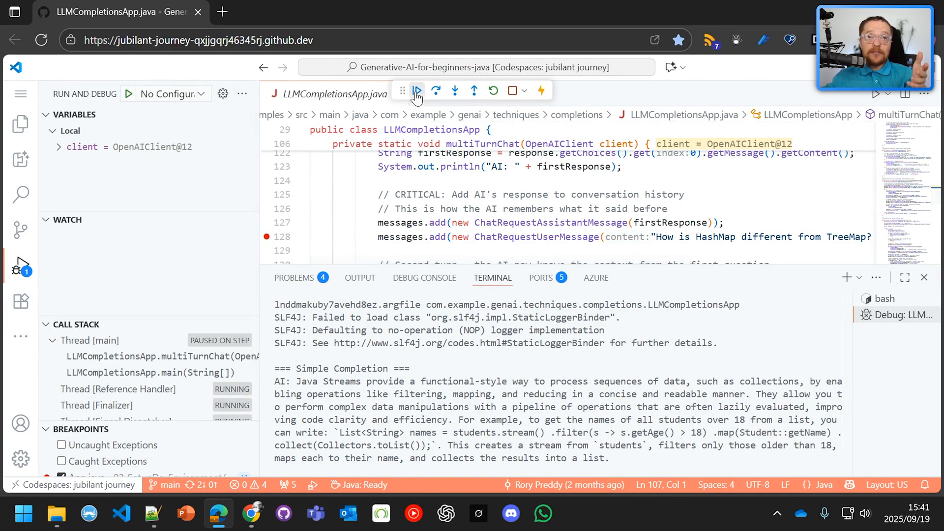
{"action": "left_click", "coordinate": [416, 91]}
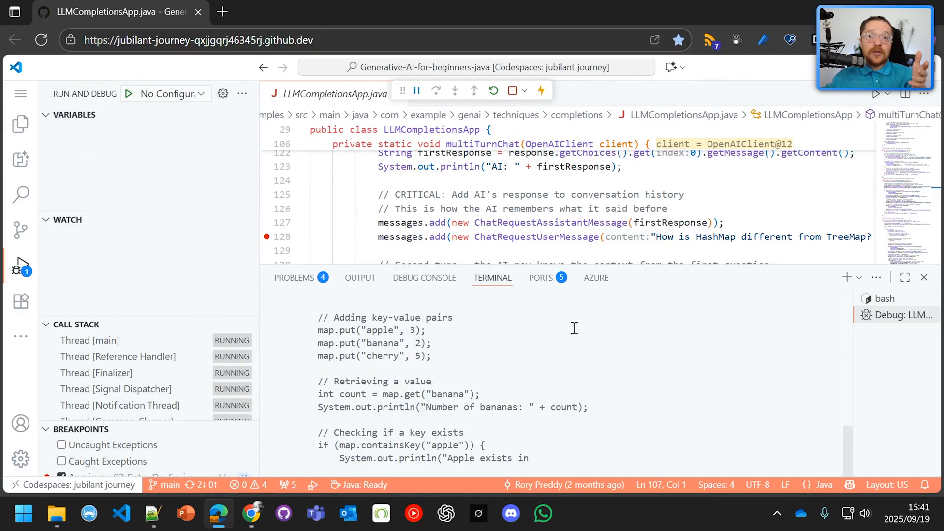
{"action": "left_click", "coordinate": [436, 90]}
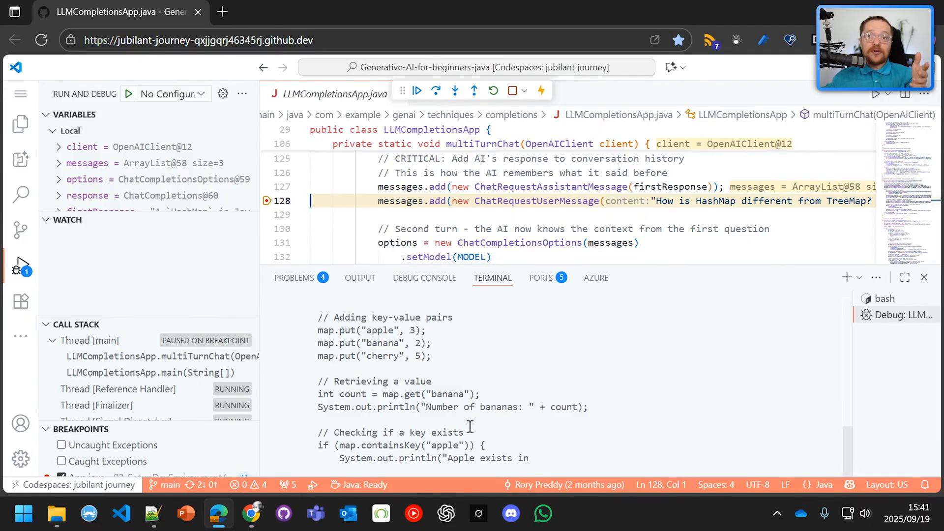
{"action": "scroll", "scroll_direction": "up", "scroll_amount": 3}
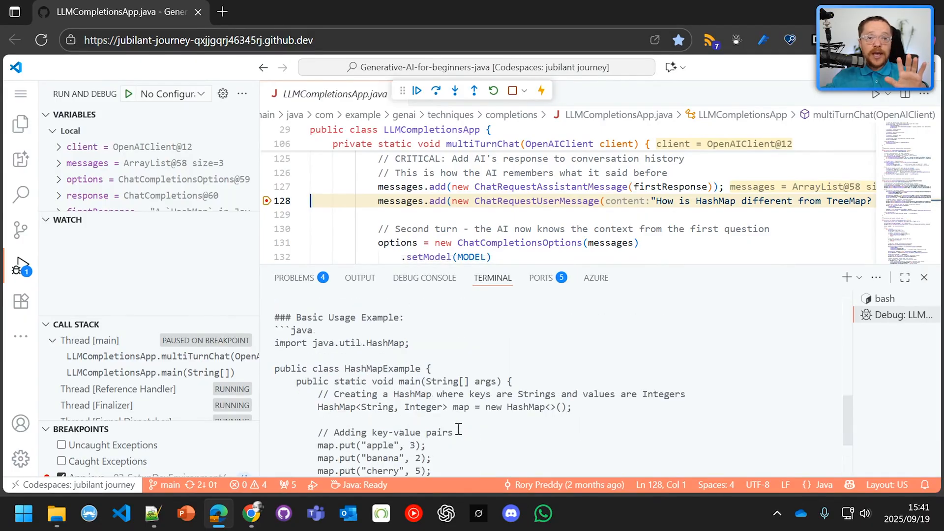
{"action": "scroll", "scroll_direction": "up", "scroll_amount": 3}
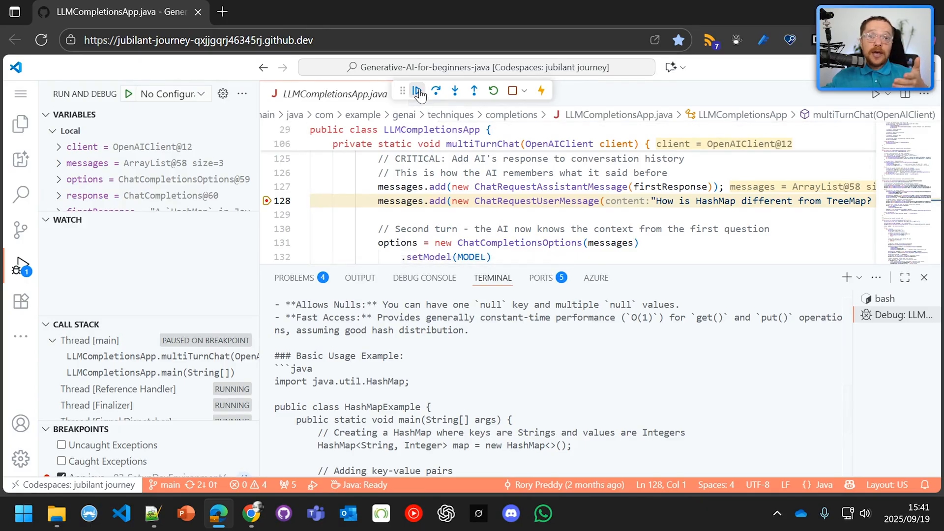
{"action": "left_click", "coordinate": [418, 90]}
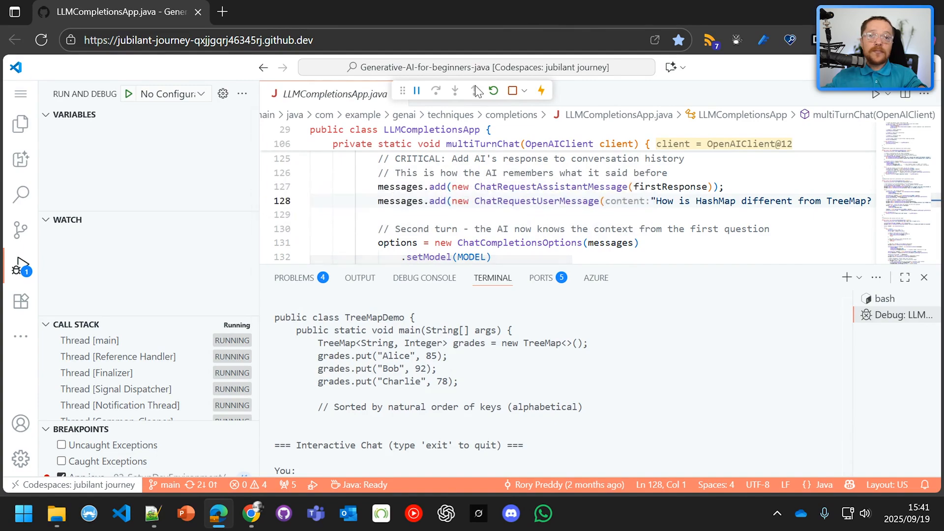
{"action": "mouse_move", "coordinate": [405, 446]}
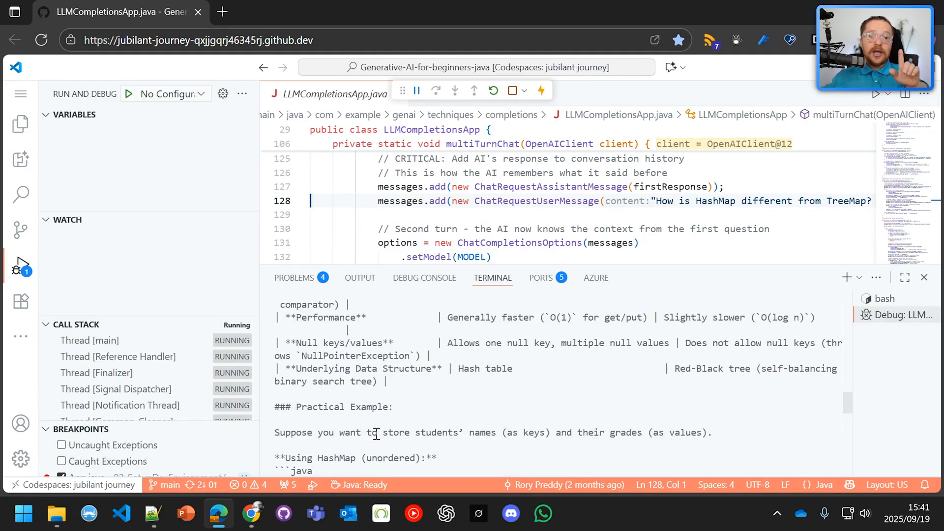
{"action": "scroll", "scroll_direction": "up", "scroll_amount": 3}
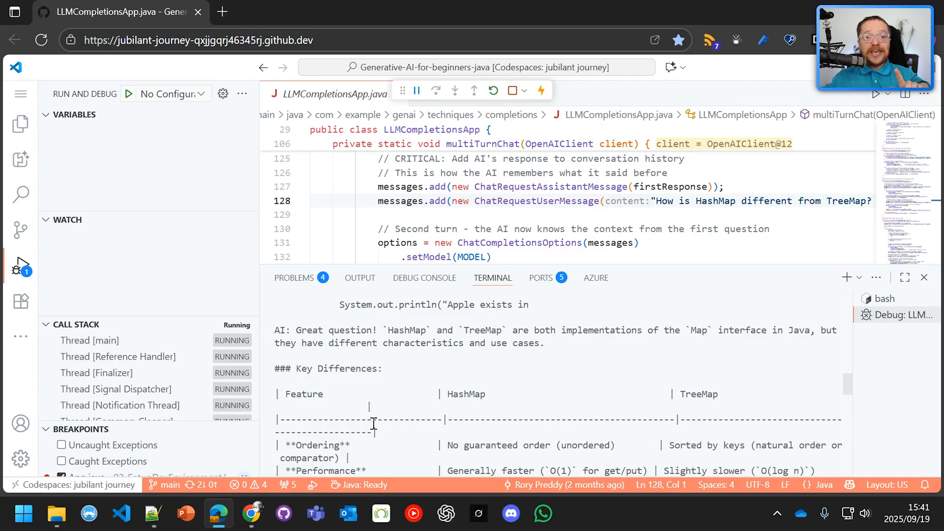
{"action": "mouse_move", "coordinate": [398, 353]}
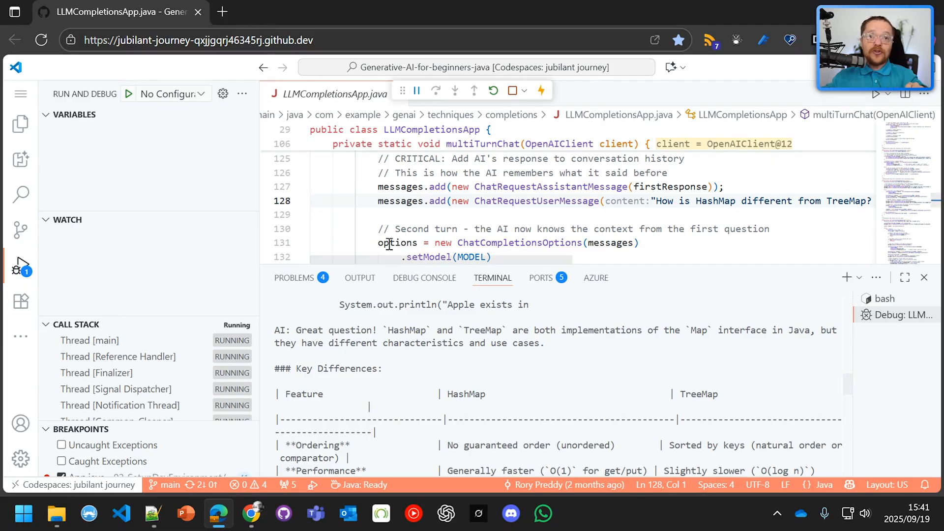
{"action": "scroll", "scroll_direction": "up", "scroll_amount": 3}
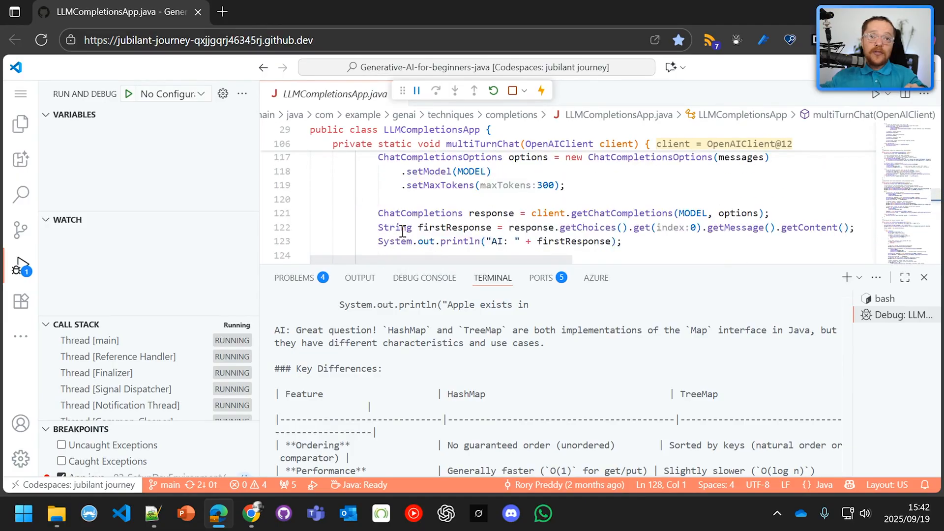
Jump to the interactiveChat definition and view its input loop with the 'exit' check
{"action": "scroll", "scroll_direction": "up", "scroll_amount": 3}
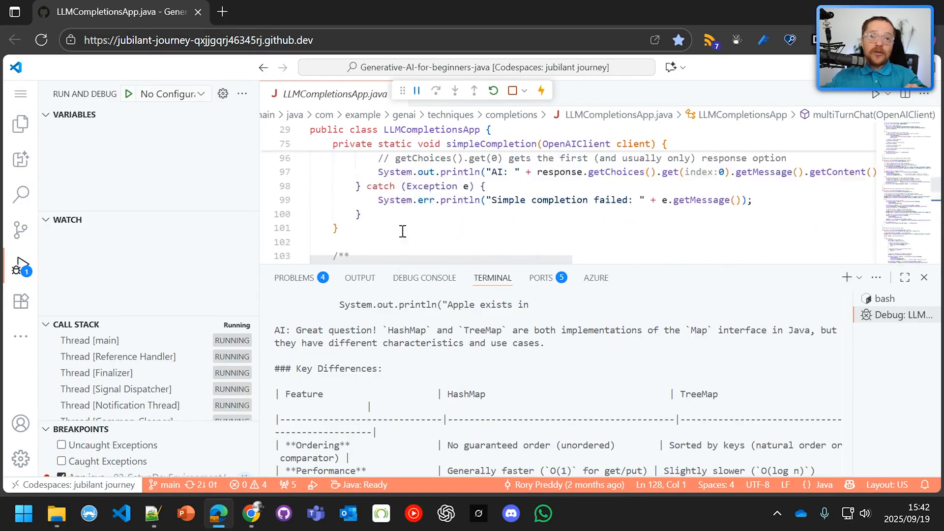
{"action": "scroll", "scroll_direction": "up", "scroll_amount": 3}
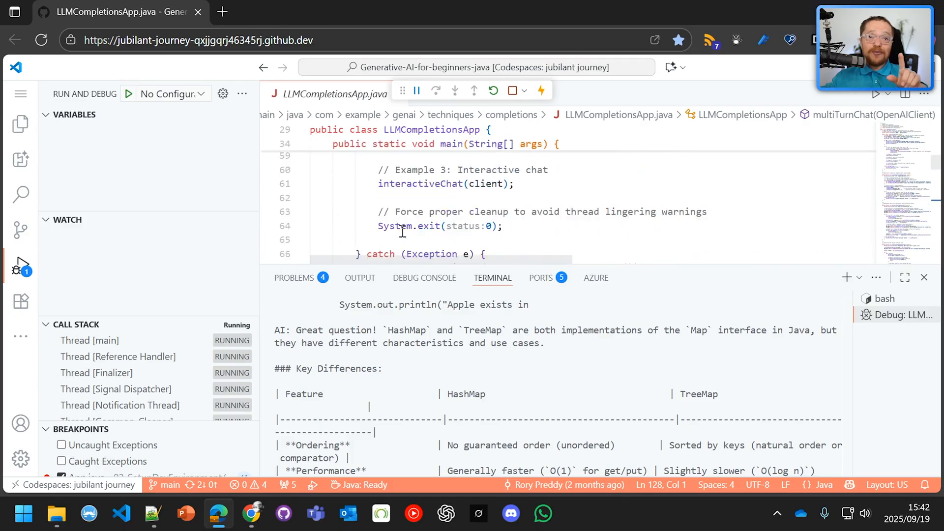
{"action": "mouse_move", "coordinate": [419, 220]}
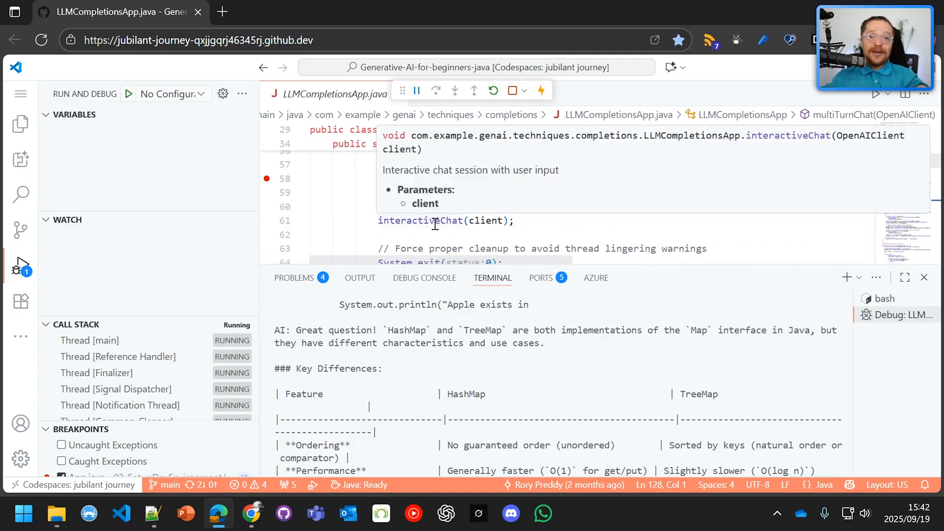
{"action": "left_click", "coordinate": [425, 220]}
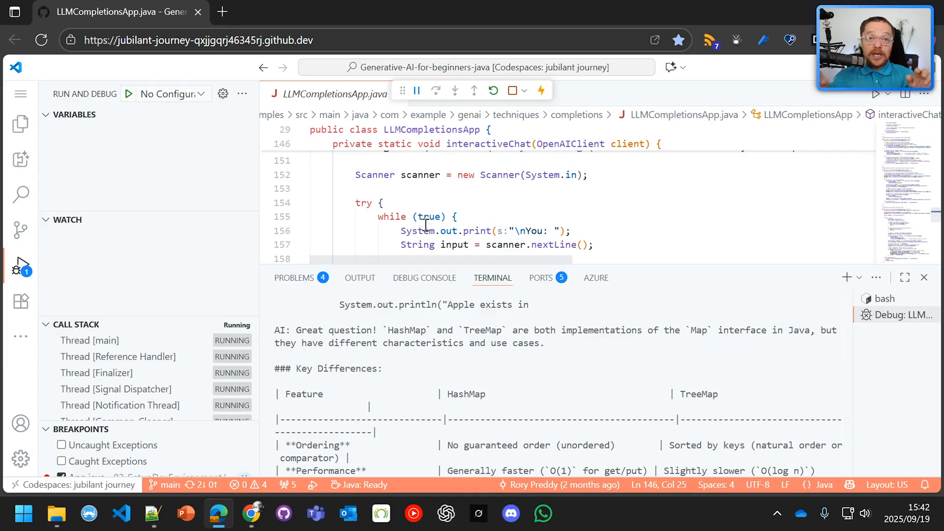
{"action": "scroll", "scroll_direction": "down", "scroll_amount": 3}
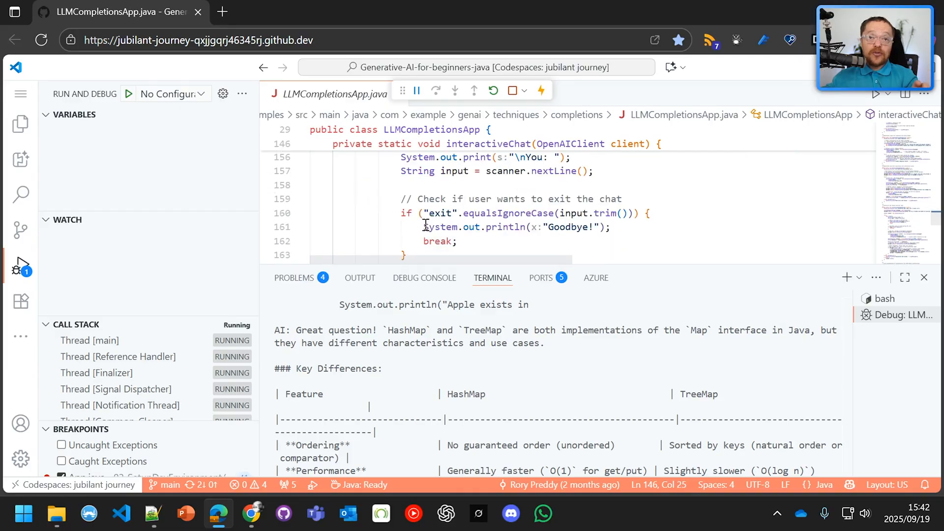
Send 'tell me a joke' to the interactive chat, then type 'exit' to end it
{"action": "scroll", "scroll_direction": "down", "scroll_amount": 3}
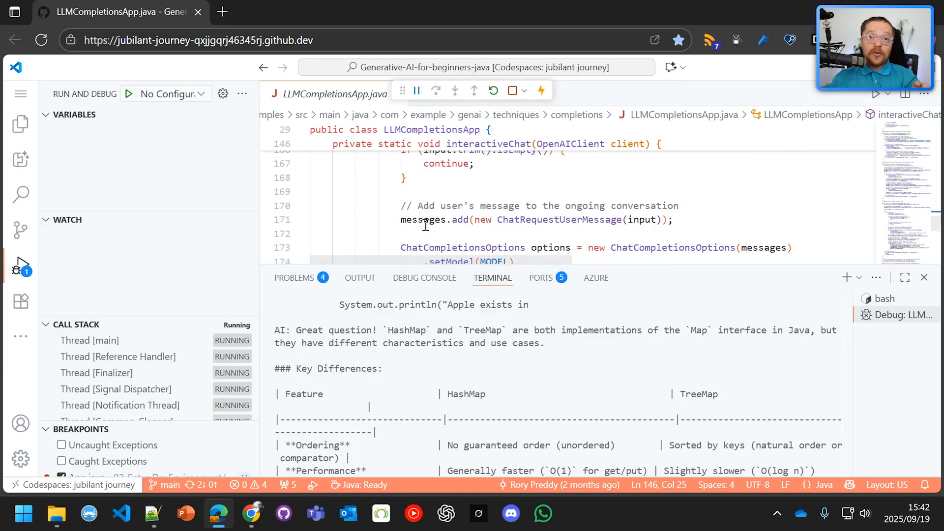
{"action": "scroll", "scroll_direction": "down", "scroll_amount": 3}
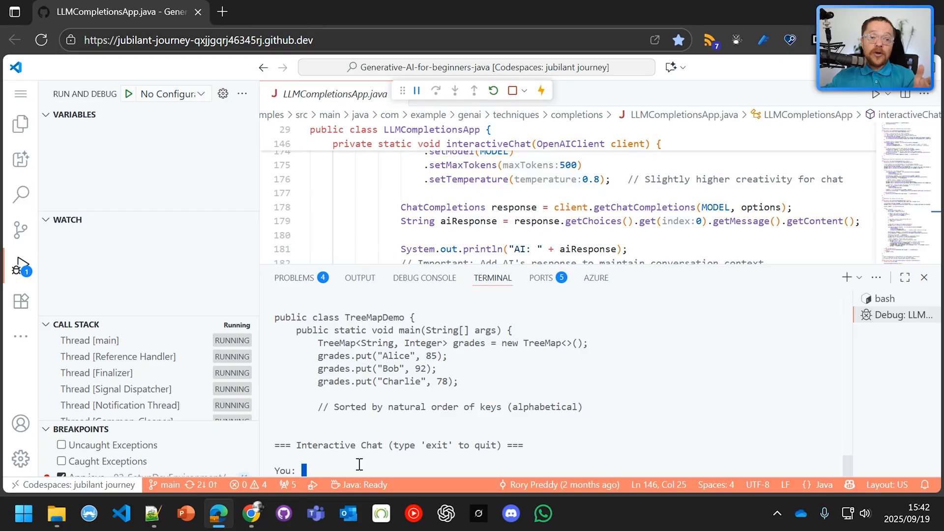
{"action": "type", "text": "tell me"}
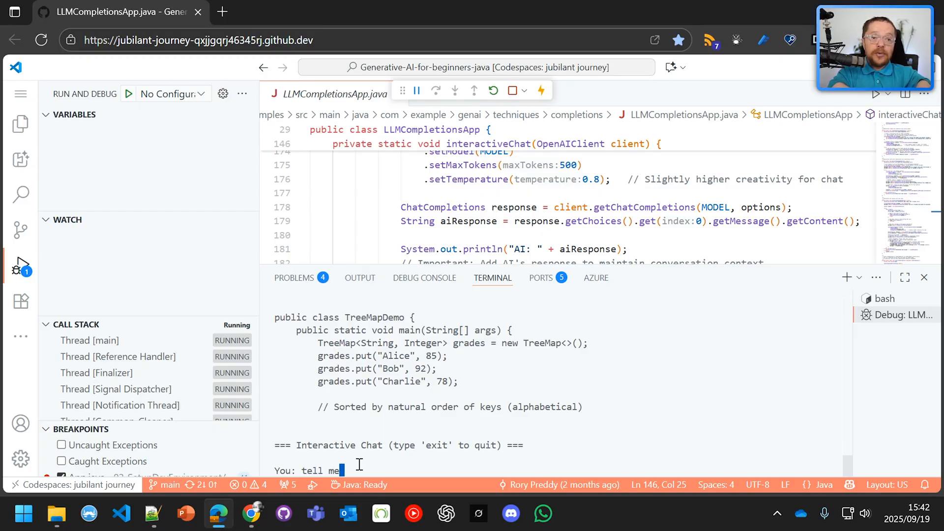
{"action": "type", "text": "a jok"}
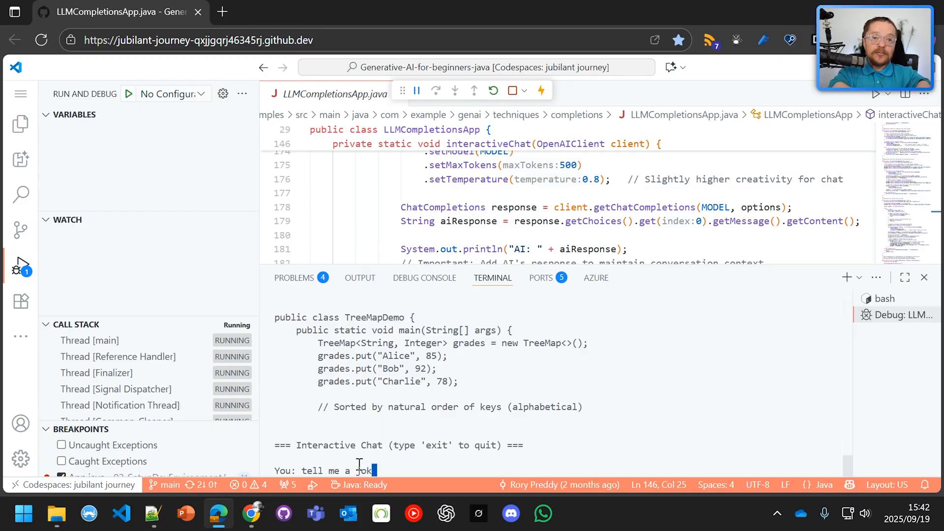
{"action": "key", "text": "Return"}
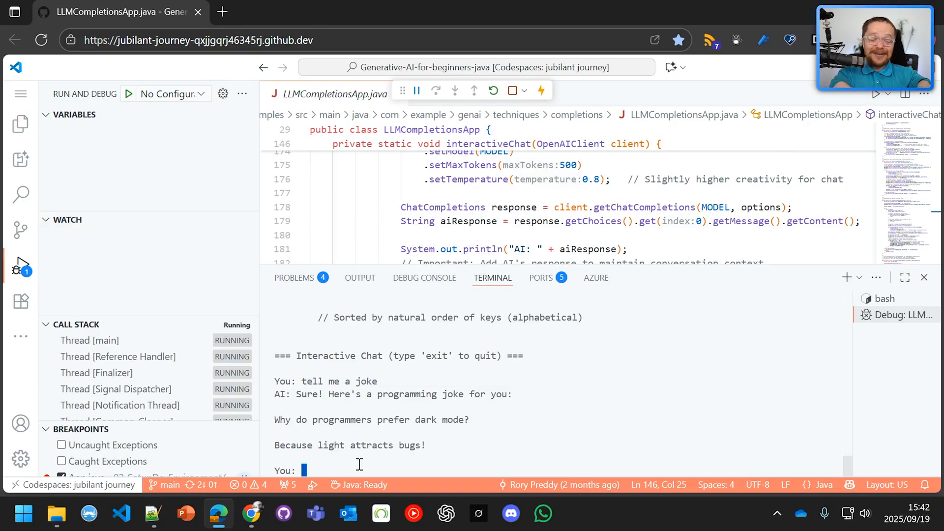
{"action": "type", "text": "exit"}
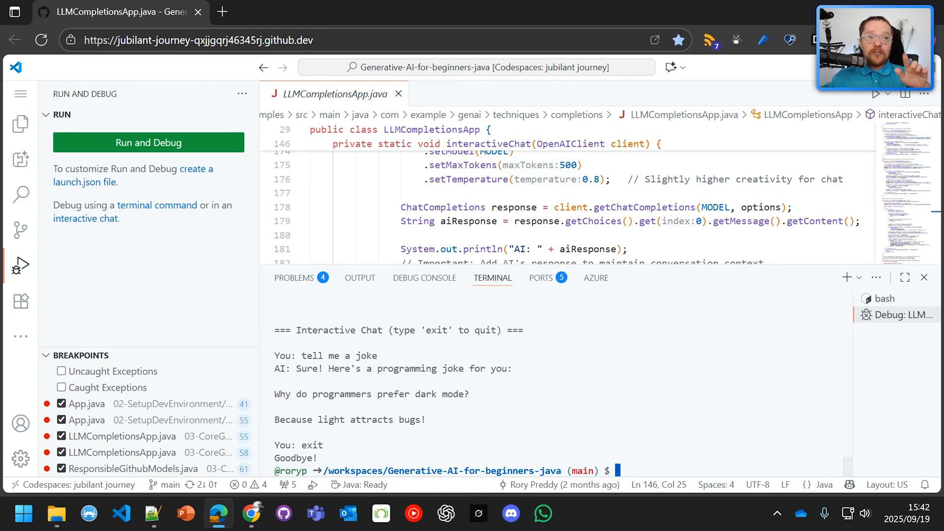
Expand the rag examples folder in the Explorer and open document.txt
{"action": "left_click", "coordinate": [20, 123]}
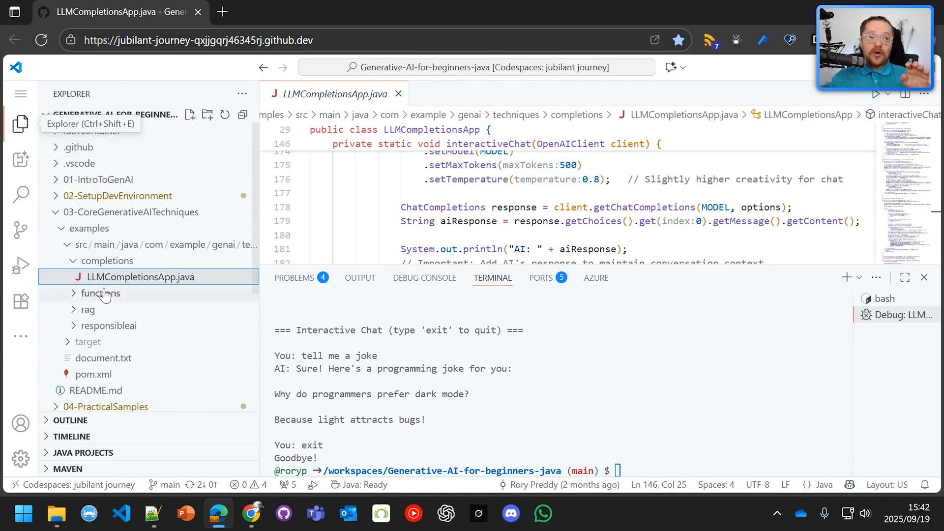
{"action": "mouse_move", "coordinate": [88, 309]}
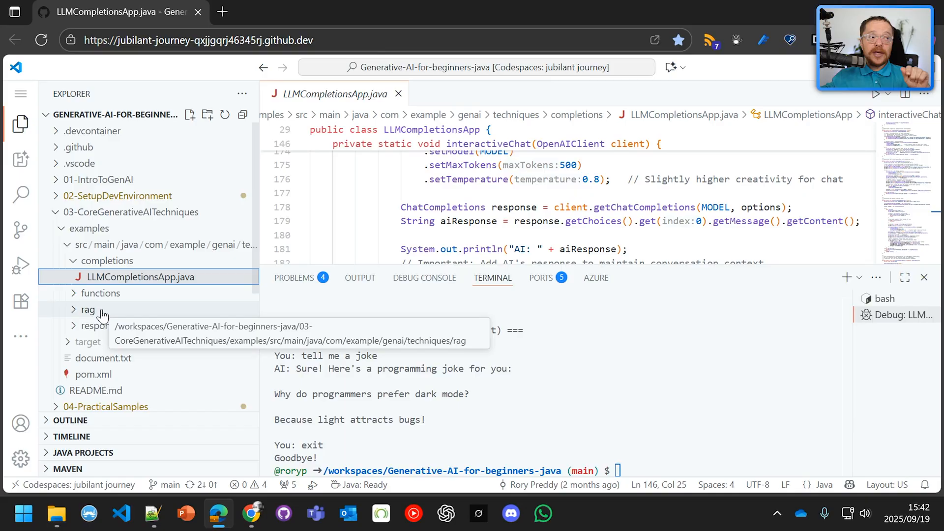
{"action": "left_click", "coordinate": [88, 309]}
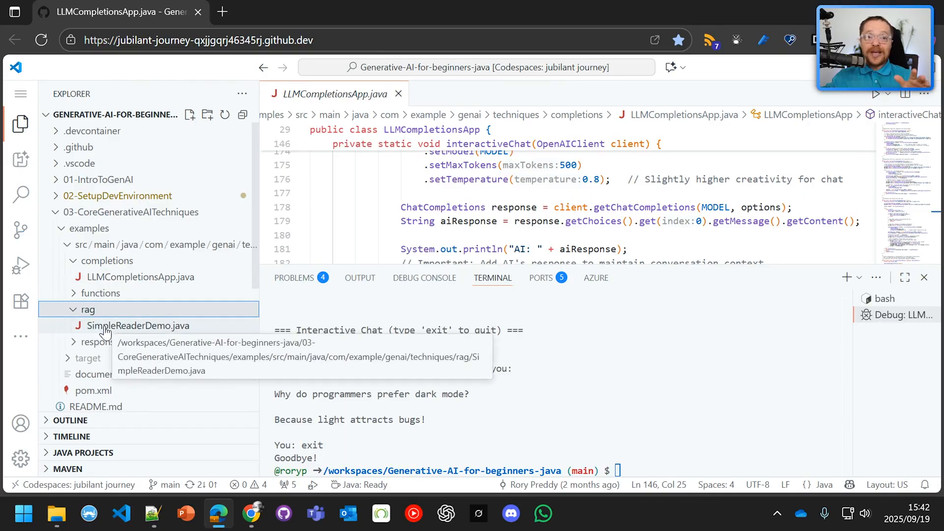
{"action": "left_click", "coordinate": [139, 325]}
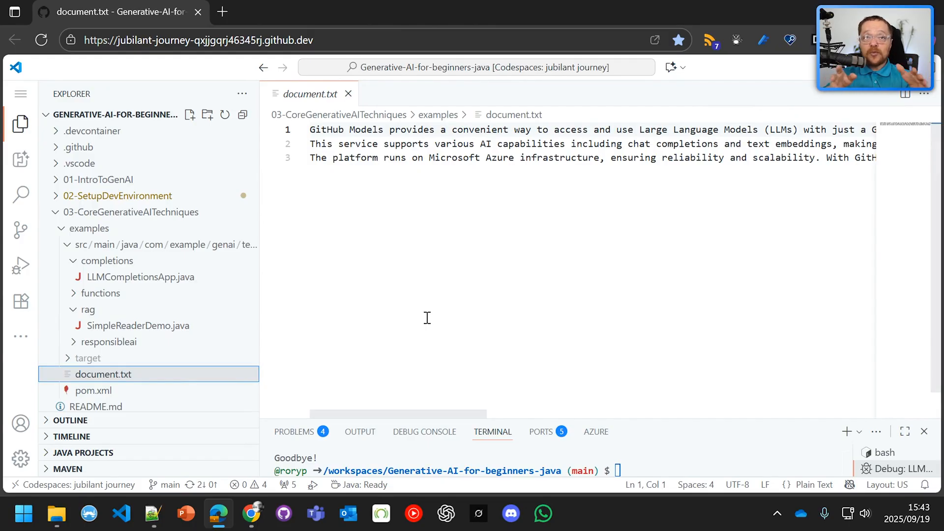
{"action": "mouse_move", "coordinate": [171, 354]}
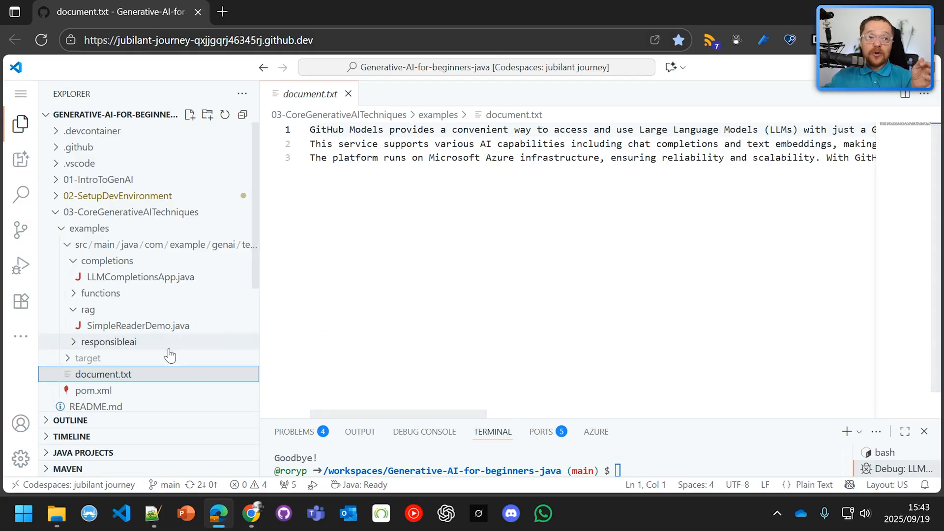
Open SimpleReaderDemo.java and review its document loading and prompt-building code
{"action": "left_click", "coordinate": [138, 325]}
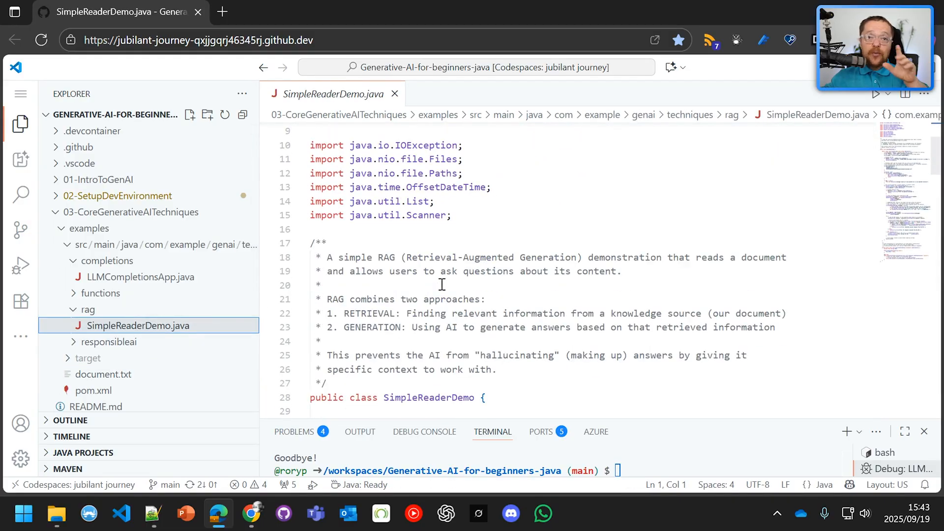
{"action": "scroll", "scroll_direction": "down", "scroll_amount": 3}
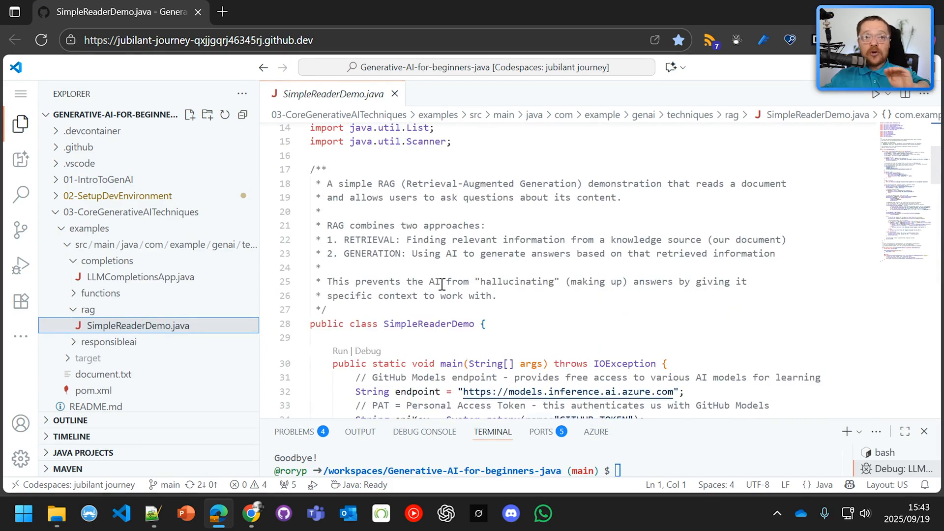
{"action": "scroll", "scroll_direction": "down", "scroll_amount": 3}
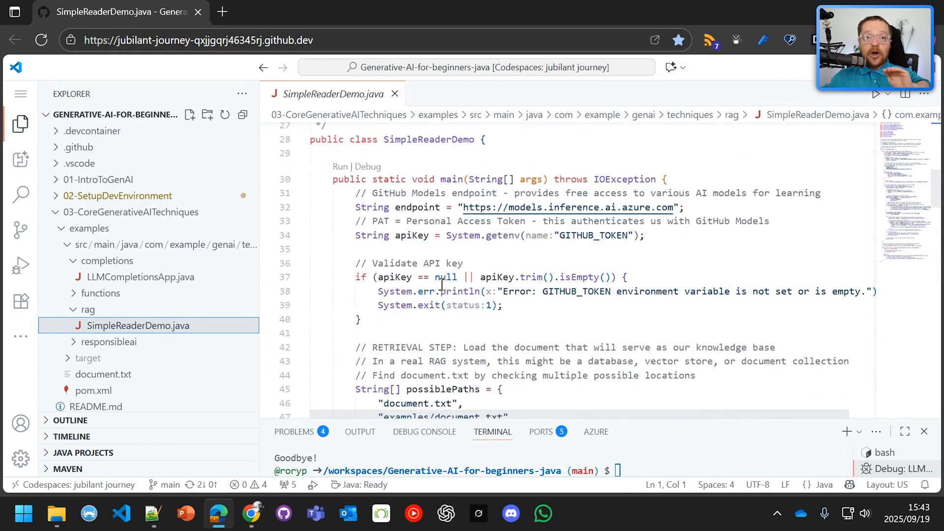
{"action": "scroll", "scroll_direction": "down", "scroll_amount": 3}
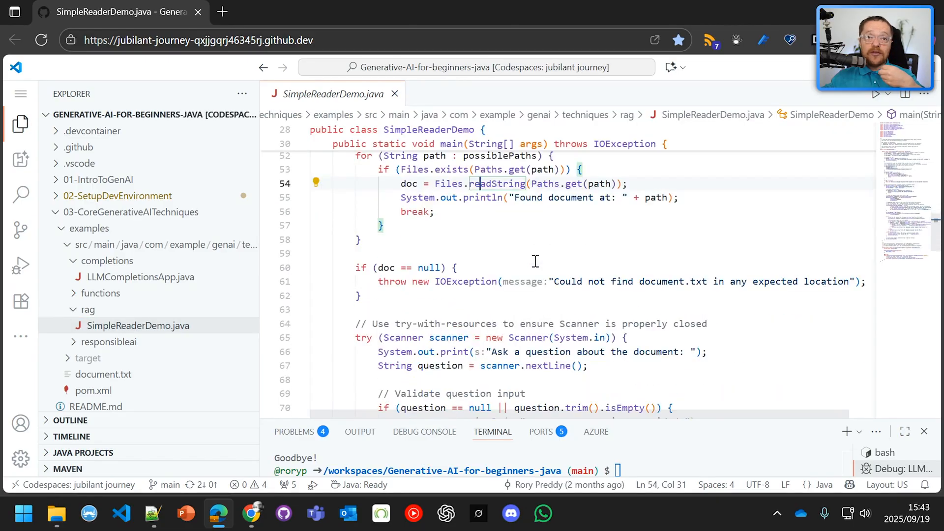
{"action": "scroll", "scroll_direction": "down", "scroll_amount": 3}
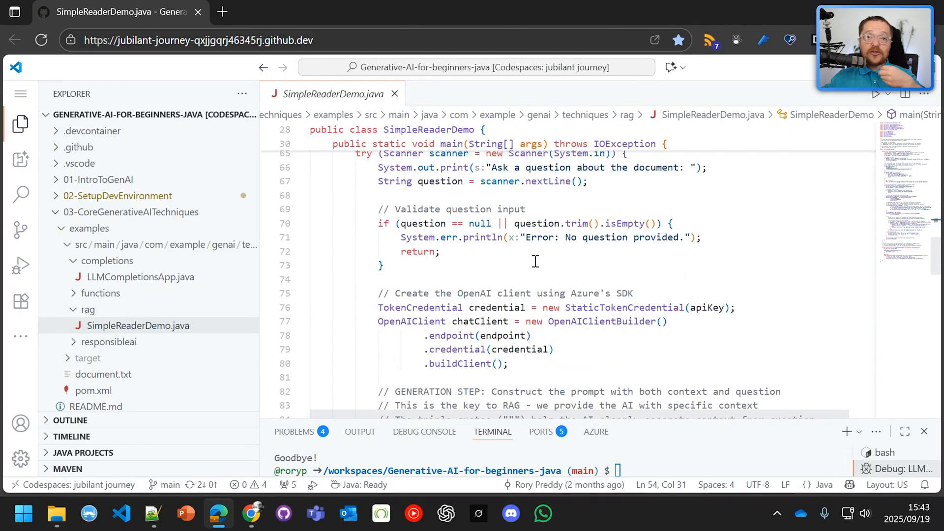
{"action": "scroll", "scroll_direction": "down", "scroll_amount": 3}
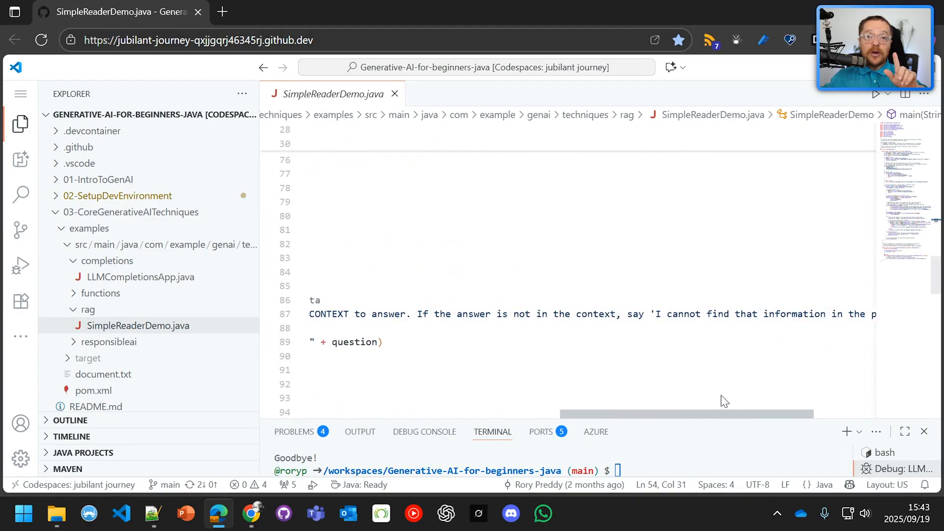
{"action": "scroll", "scroll_direction": "right", "scroll_amount": 3}
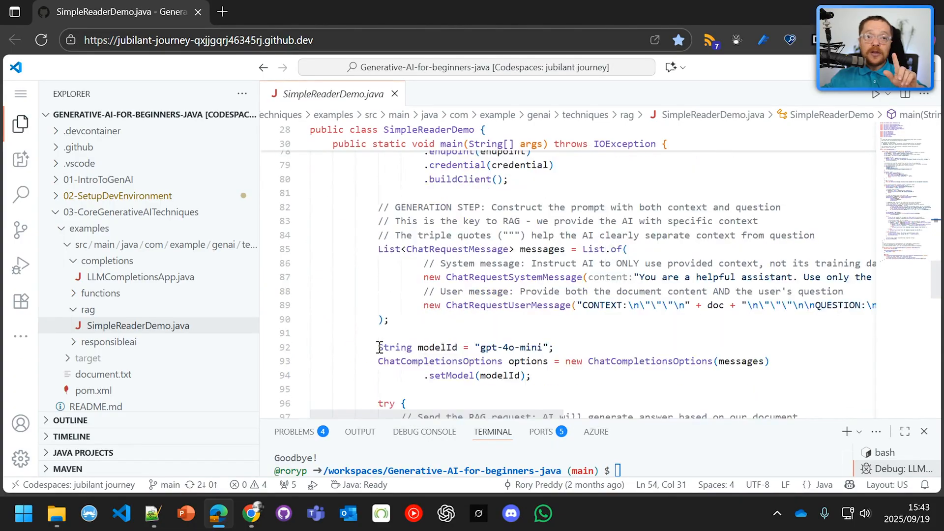
{"action": "scroll", "scroll_direction": "down", "scroll_amount": 3}
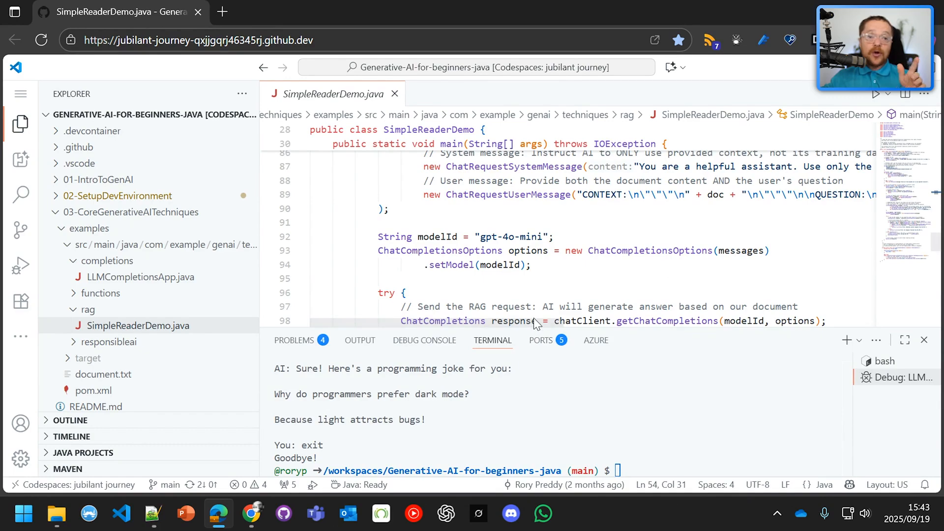
{"action": "mouse_move", "coordinate": [138, 325]}
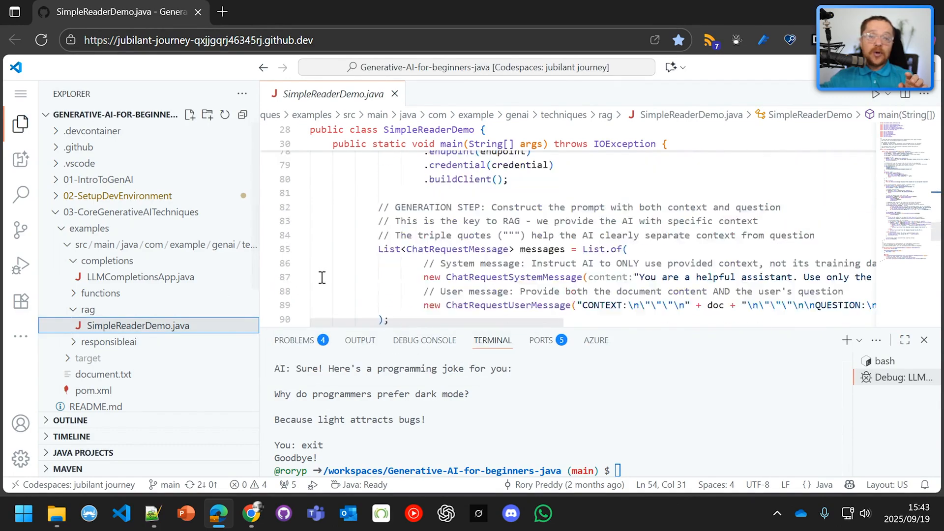
{"action": "scroll", "scroll_direction": "up", "scroll_amount": 3}
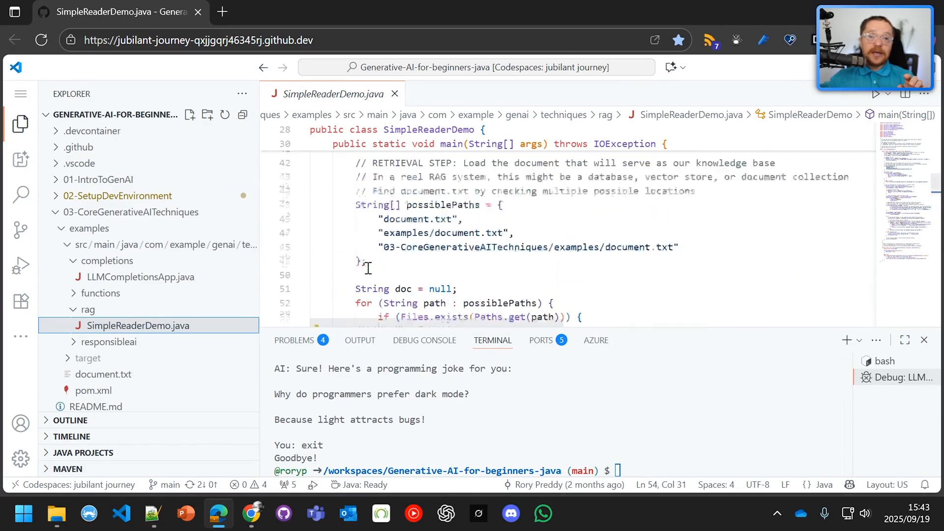
{"action": "scroll", "scroll_direction": "up", "scroll_amount": 3}
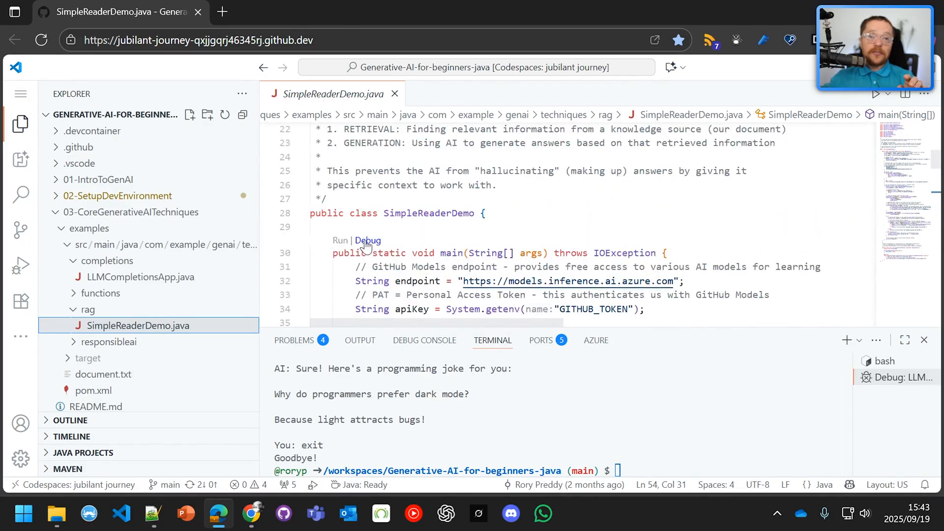
{"action": "mouse_move", "coordinate": [367, 241]}
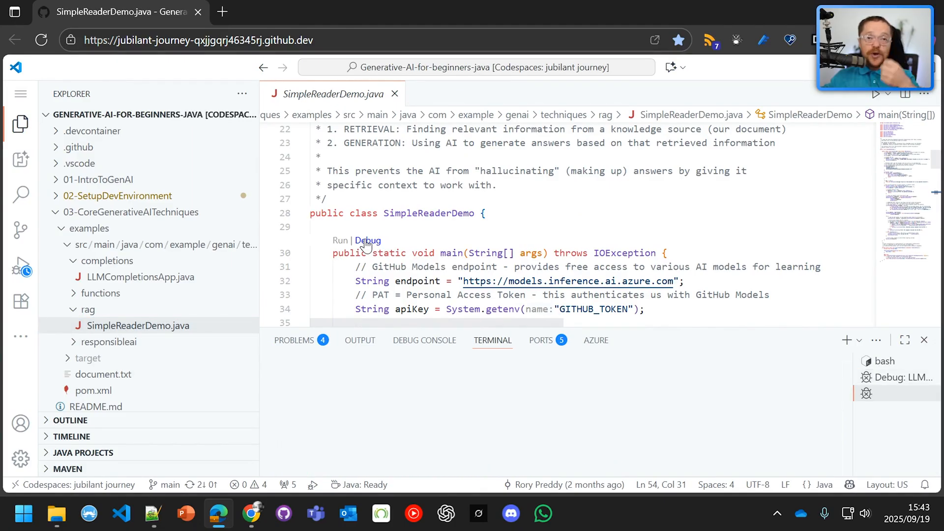
Ask the RAG demo prompt 'what are github models?' in the terminal
{"action": "left_click", "coordinate": [367, 240]}
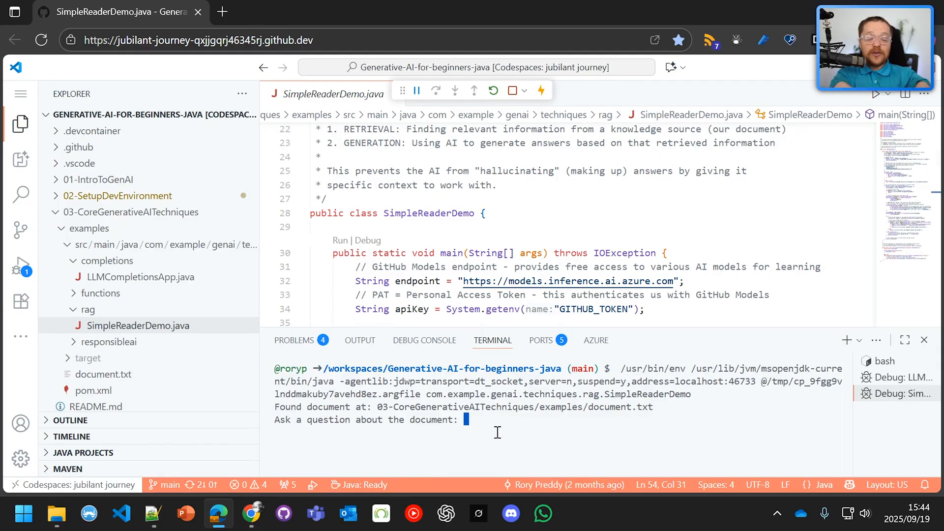
{"action": "type", "text": "what i"}
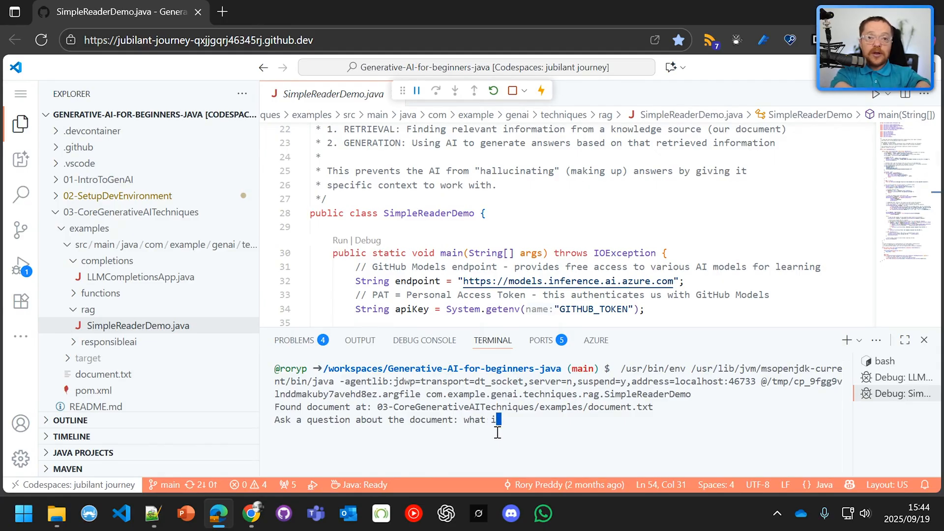
{"action": "type", "text": "are git"}
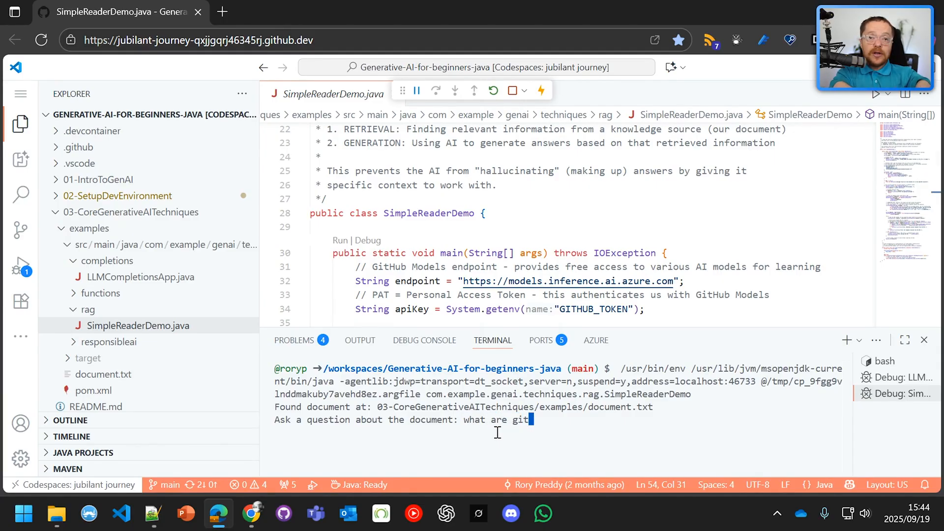
{"action": "type", "text": "hub models"}
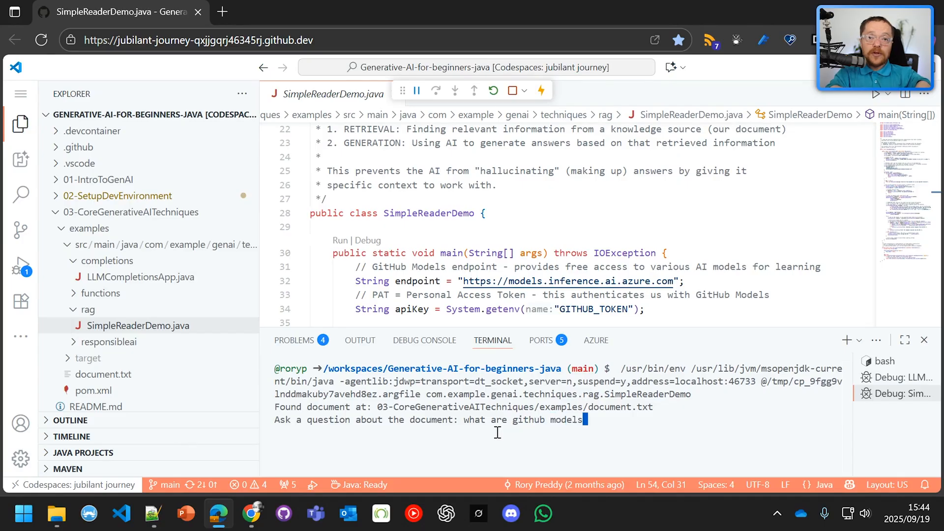
{"action": "type", "text": "?"}
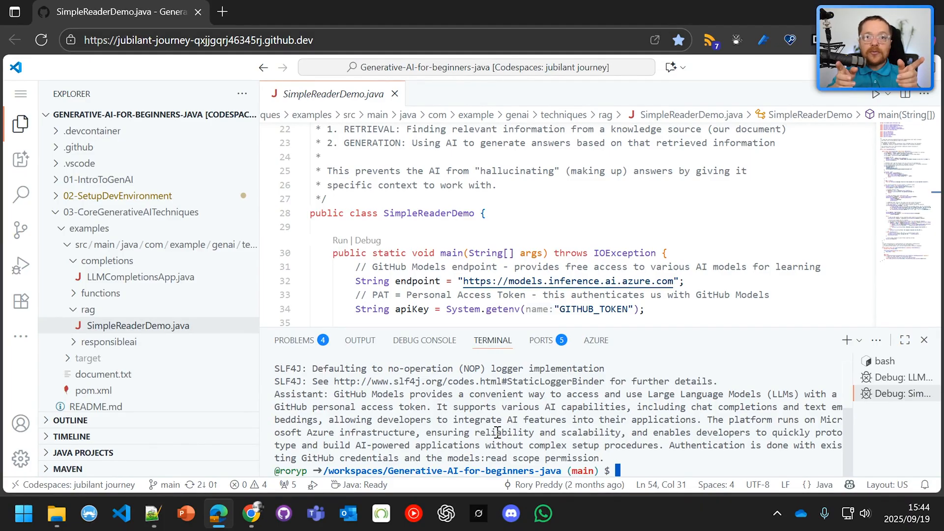
{"action": "mouse_move", "coordinate": [527, 401]}
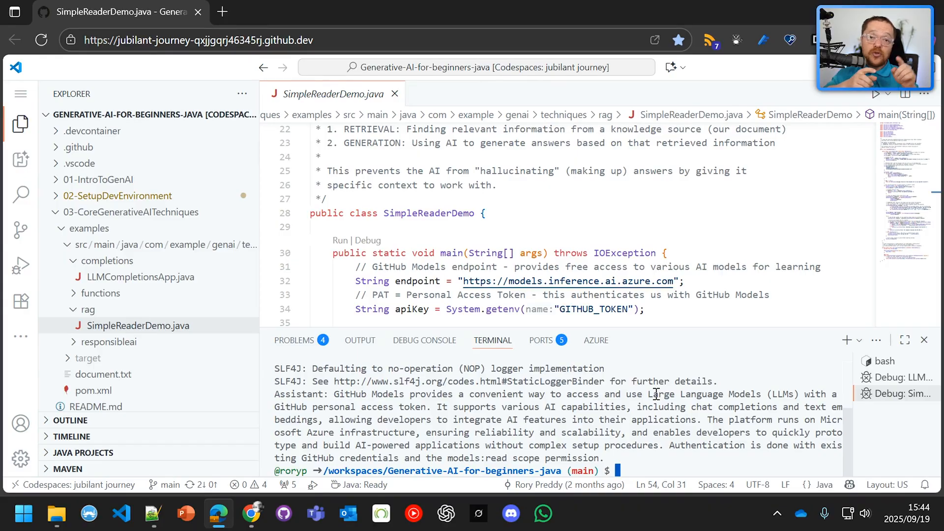
{"action": "mouse_move", "coordinate": [567, 337]}
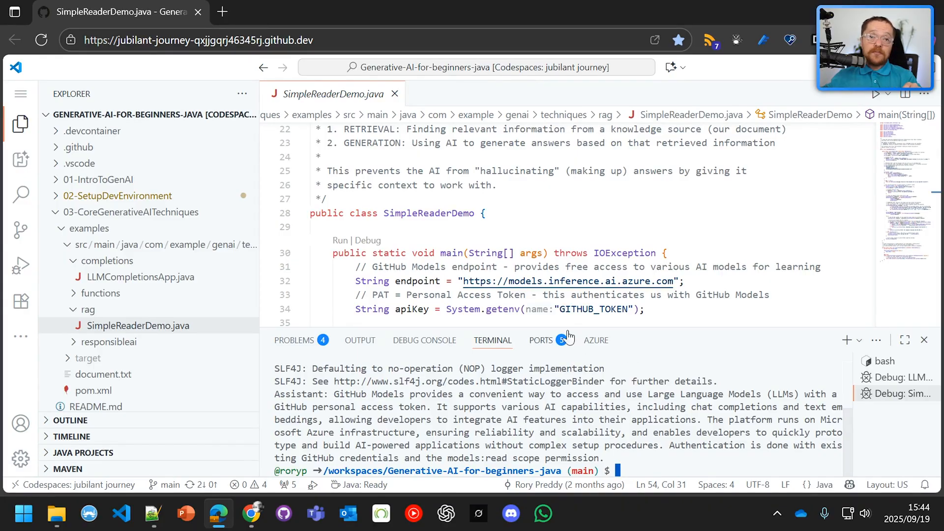
Open FunctionsApp.java from the functions folder and scroll to main's weather and calculator examples
{"action": "left_click", "coordinate": [470, 267]}
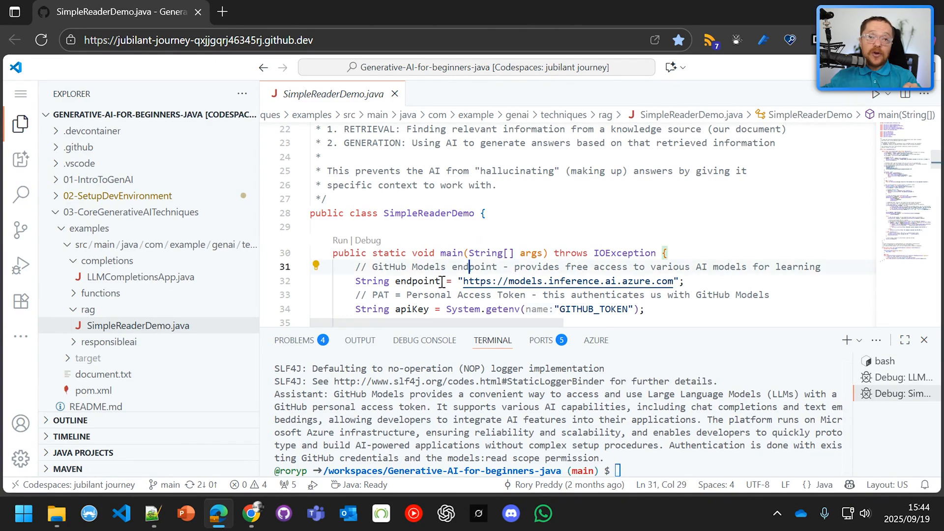
{"action": "mouse_move", "coordinate": [100, 294]}
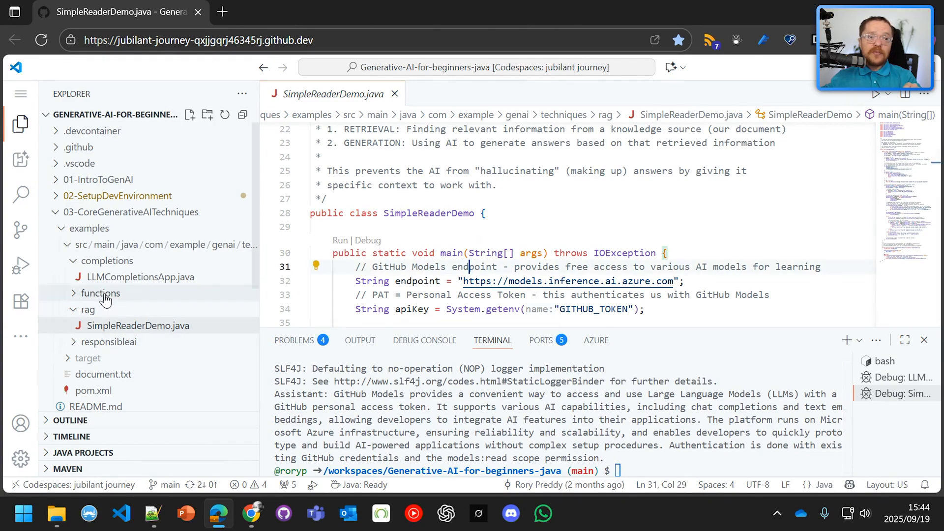
{"action": "mouse_move", "coordinate": [100, 295]}
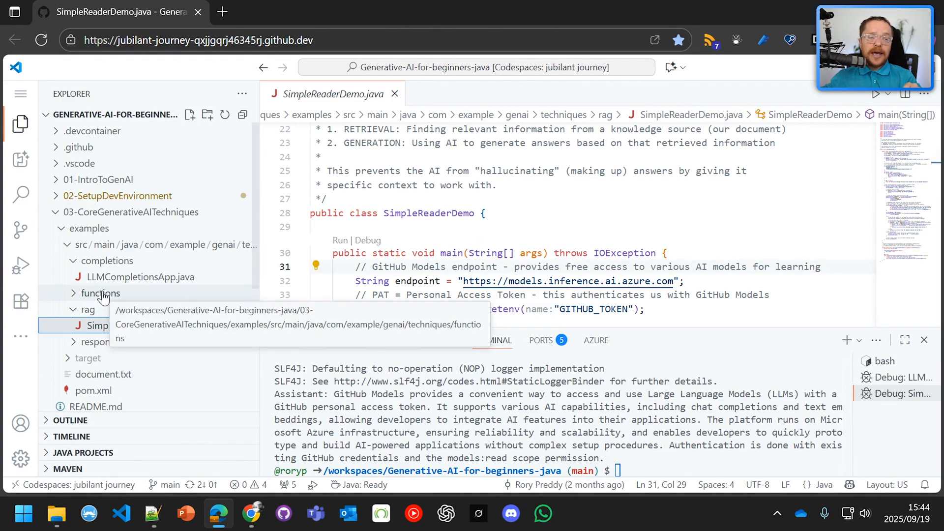
{"action": "left_click", "coordinate": [99, 293]}
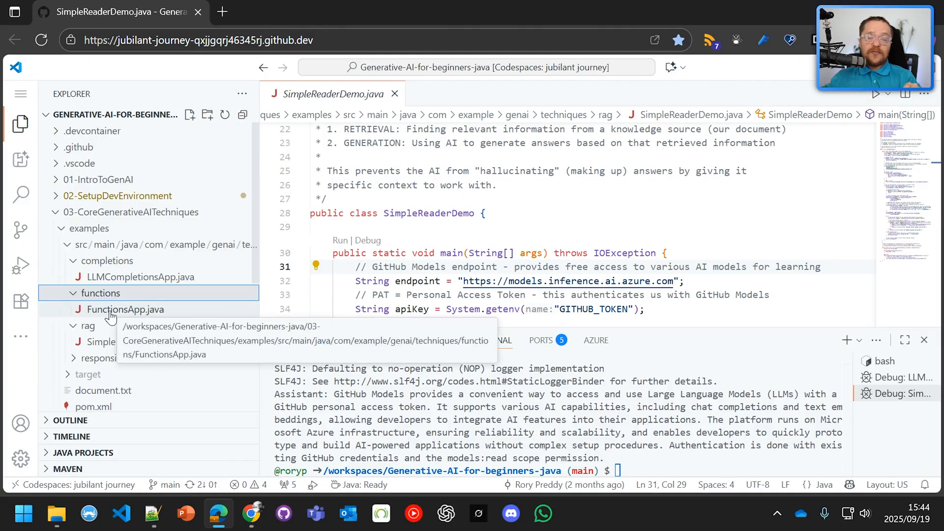
{"action": "left_click", "coordinate": [126, 309]}
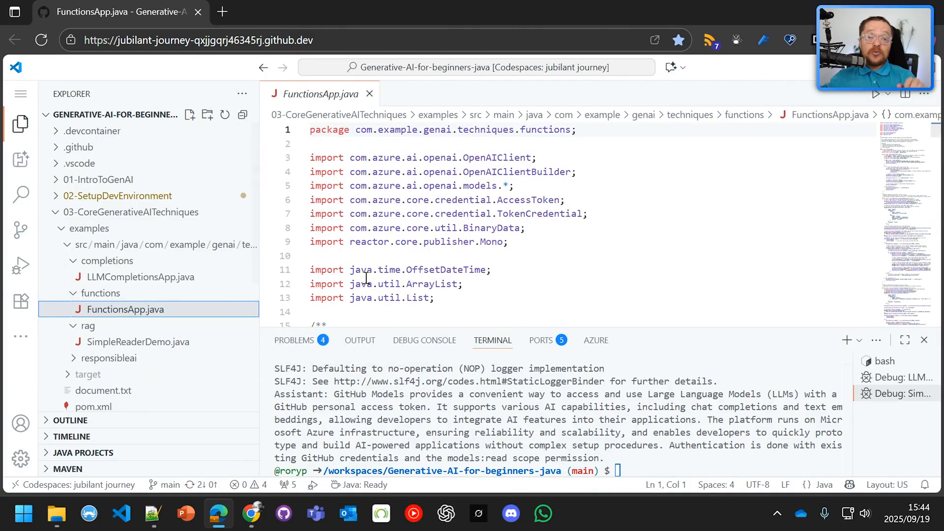
{"action": "scroll", "scroll_direction": "down", "scroll_amount": 3}
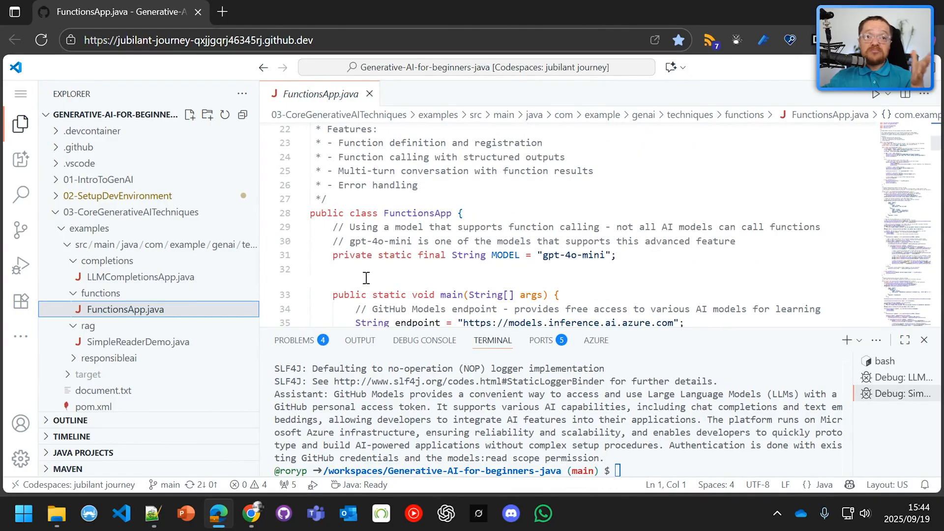
{"action": "scroll", "scroll_direction": "down", "scroll_amount": 3}
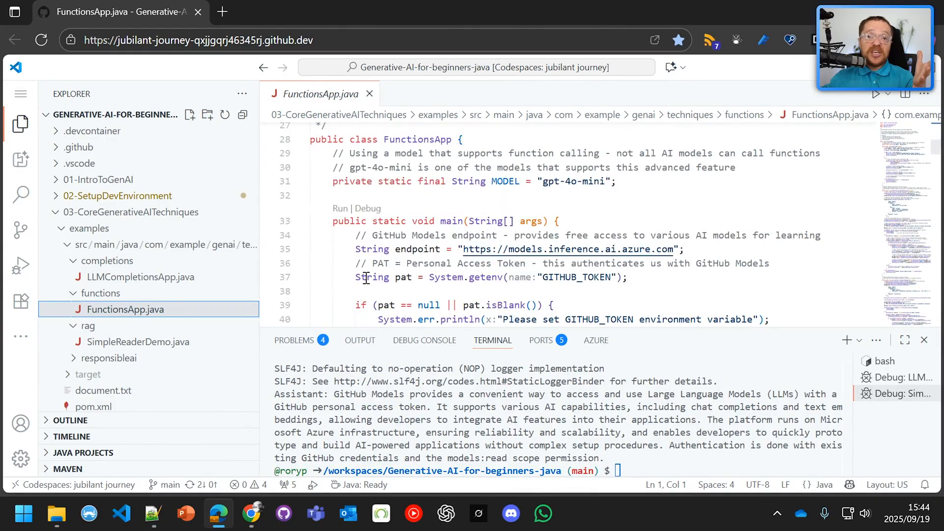
{"action": "scroll", "scroll_direction": "down", "scroll_amount": 3}
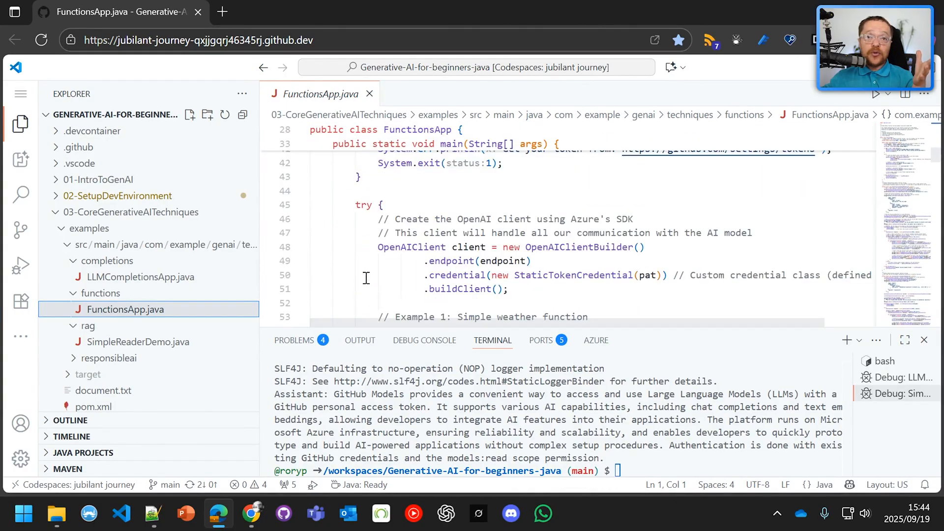
{"action": "scroll", "scroll_direction": "down", "scroll_amount": 3}
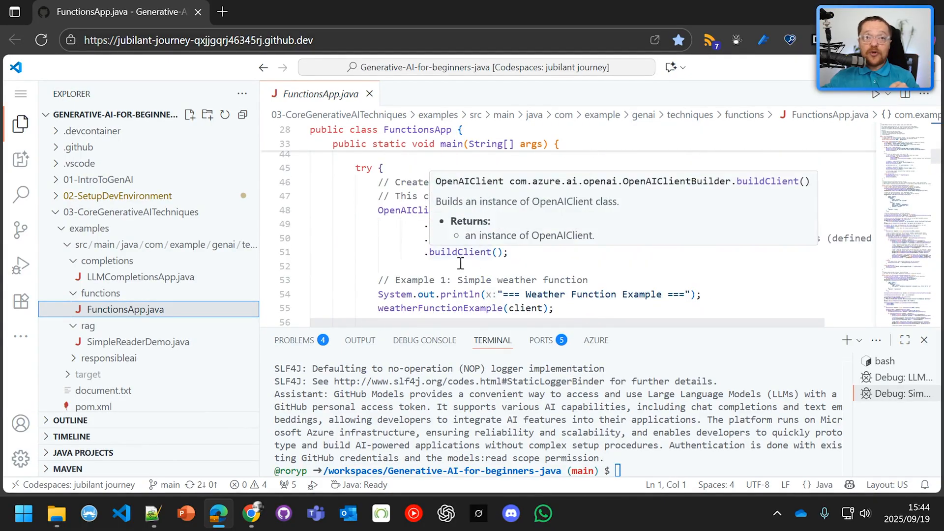
{"action": "mouse_move", "coordinate": [427, 308]}
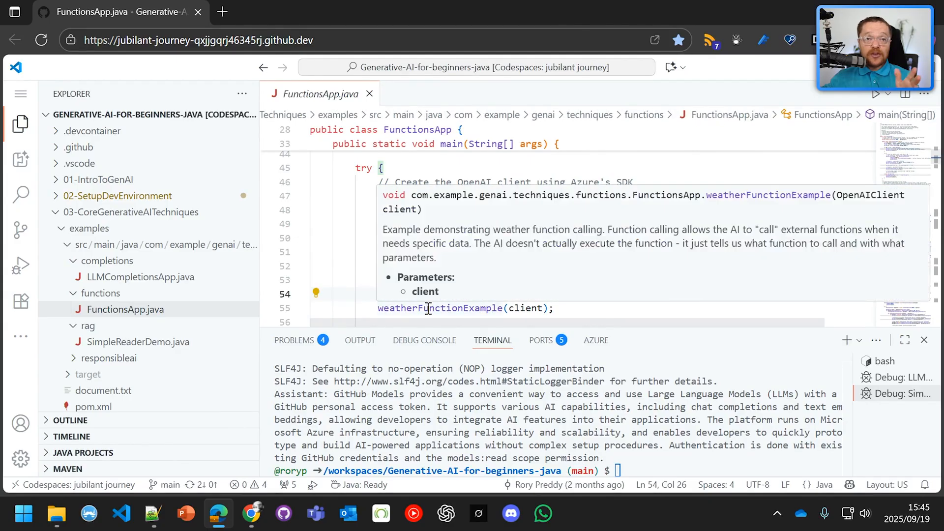
{"action": "scroll", "scroll_direction": "down", "scroll_amount": 3}
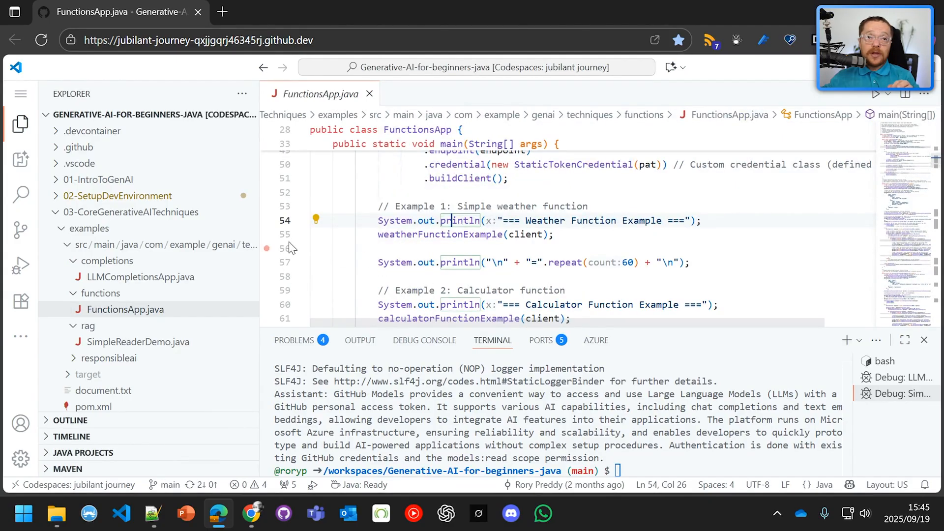
{"action": "mouse_move", "coordinate": [268, 240]}
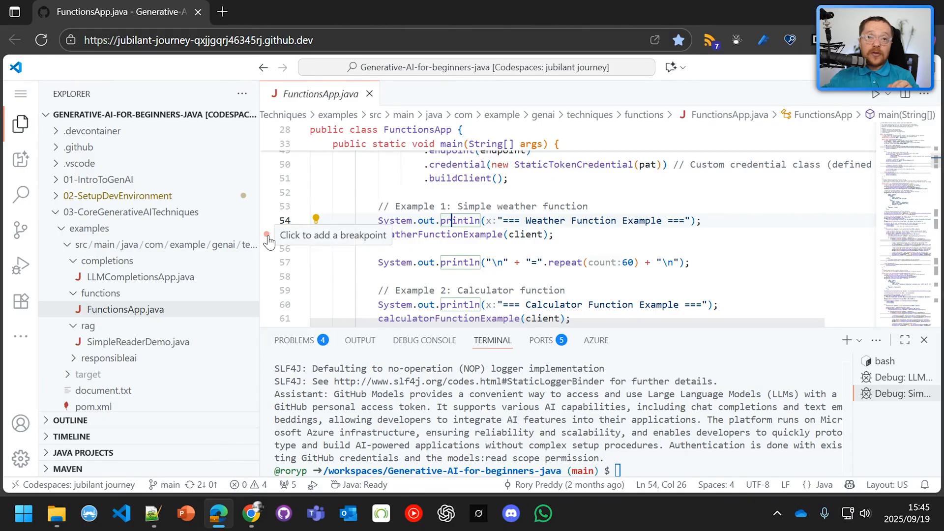
Set a breakpoint on the weatherFunctionExample call and scroll through the weather tool code
{"action": "left_click", "coordinate": [266, 234]}
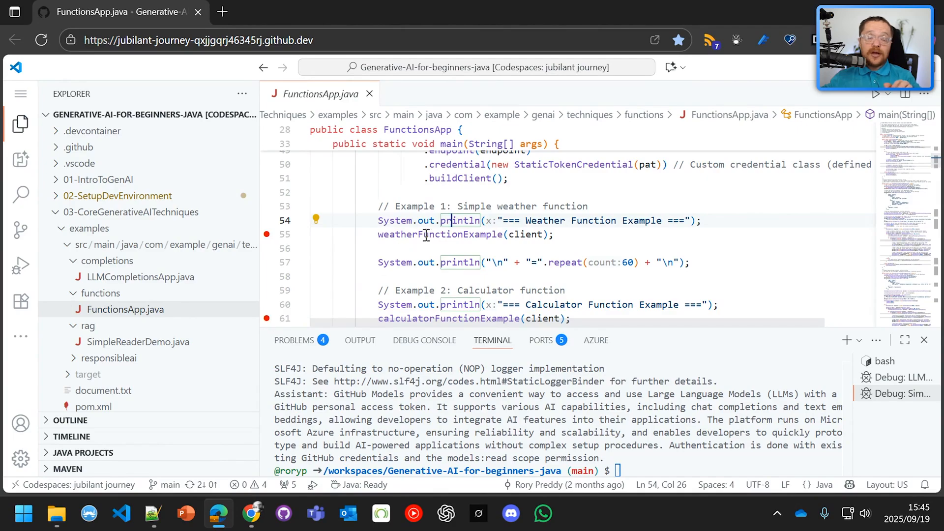
{"action": "scroll", "scroll_direction": "down", "scroll_amount": 3}
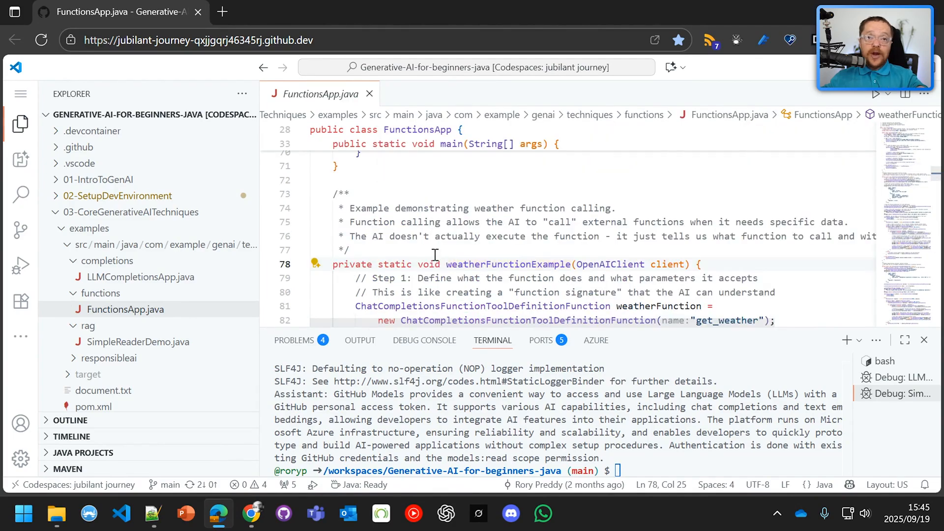
{"action": "scroll", "scroll_direction": "down", "scroll_amount": 3}
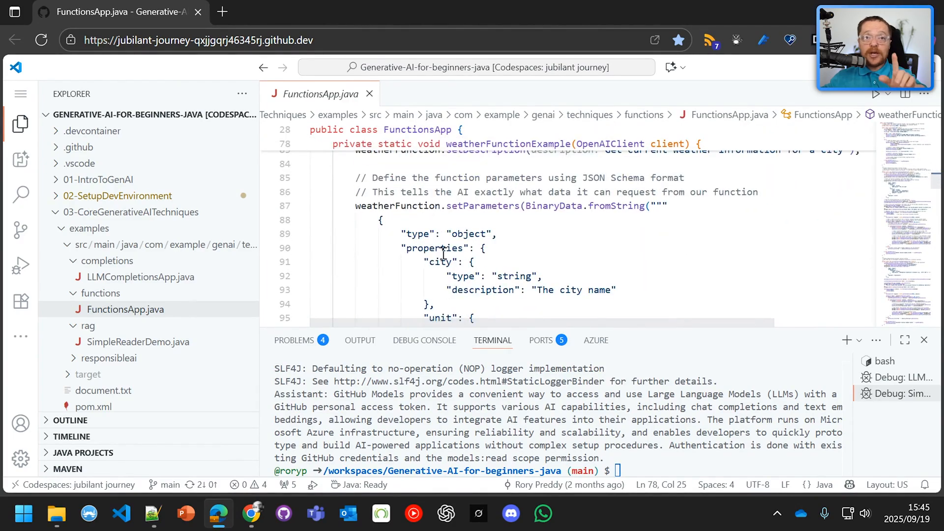
{"action": "scroll", "scroll_direction": "down", "scroll_amount": 3}
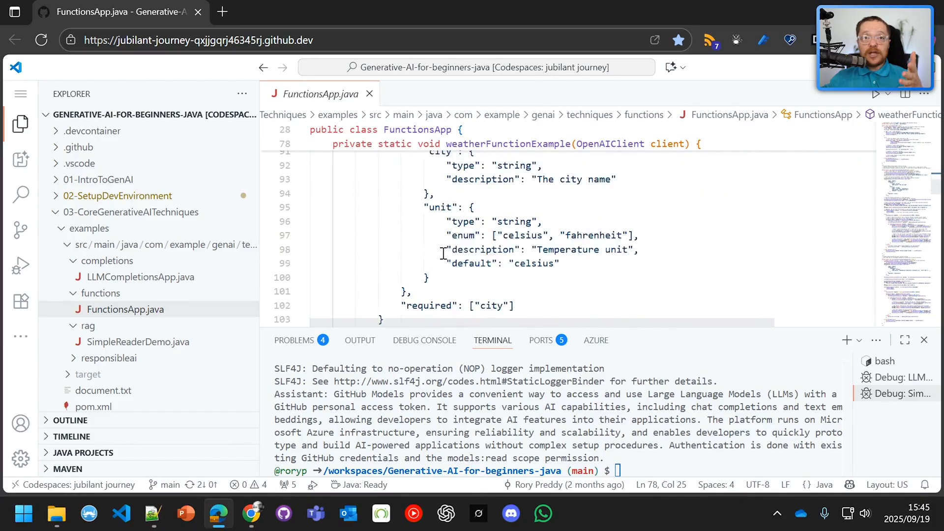
{"action": "scroll", "scroll_direction": "down", "scroll_amount": 3}
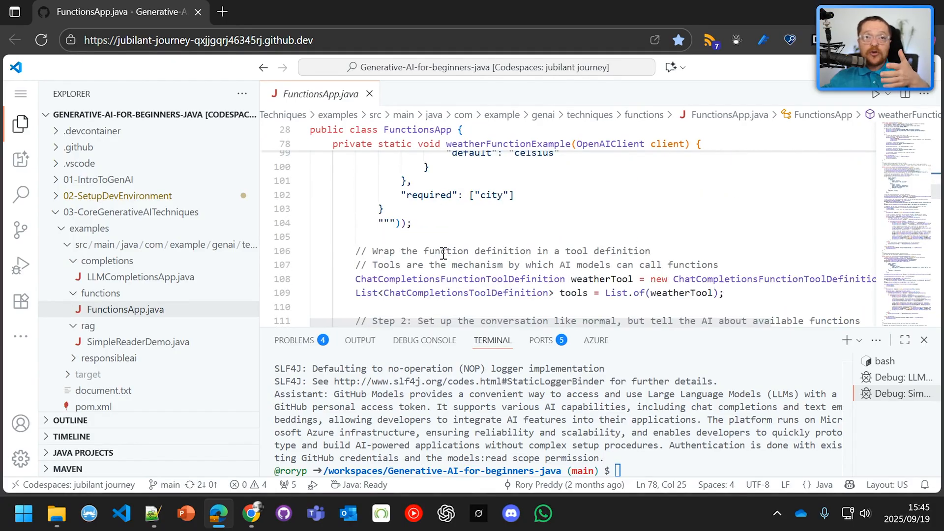
{"action": "scroll", "scroll_direction": "down", "scroll_amount": 3}
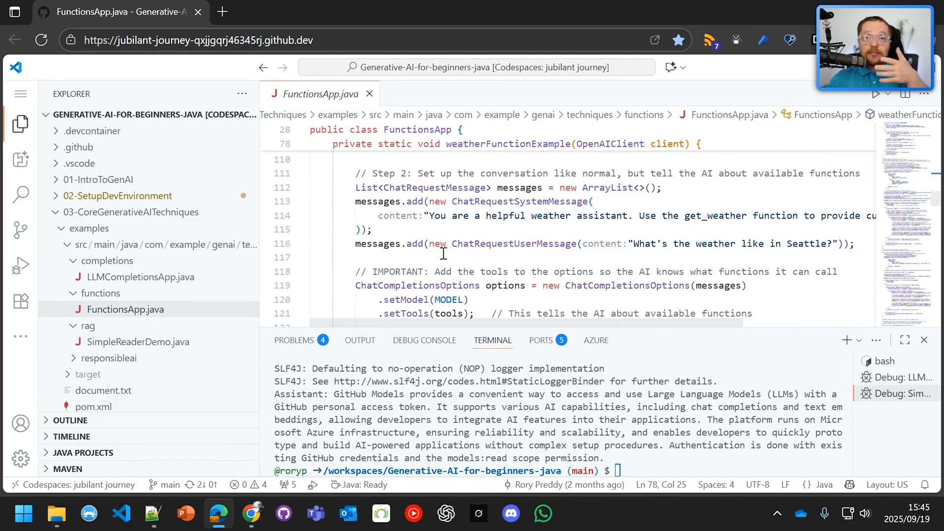
{"action": "mouse_move", "coordinate": [705, 215]}
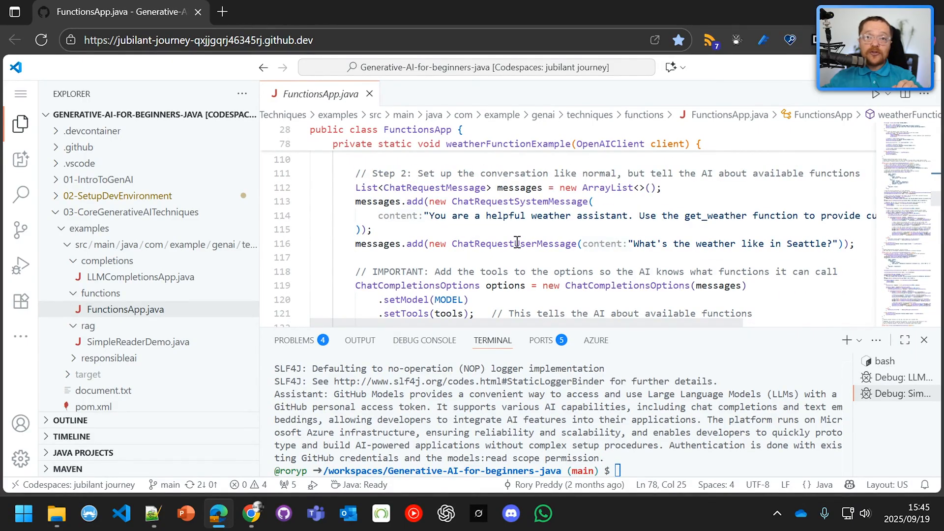
{"action": "scroll", "scroll_direction": "down", "scroll_amount": 3}
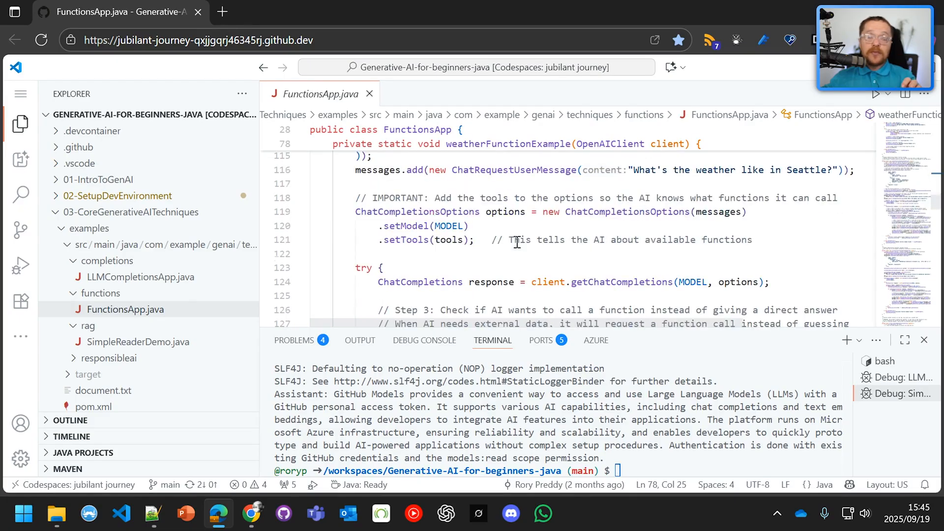
Scroll back up and select the gpt-4o-mini MODEL constant
{"action": "scroll", "scroll_direction": "up", "scroll_amount": 3}
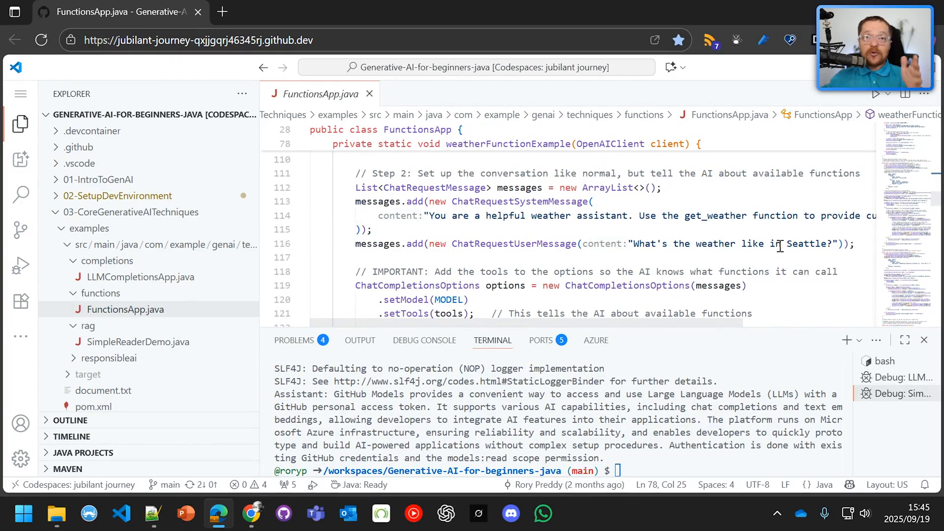
{"action": "scroll", "scroll_direction": "down", "scroll_amount": 3}
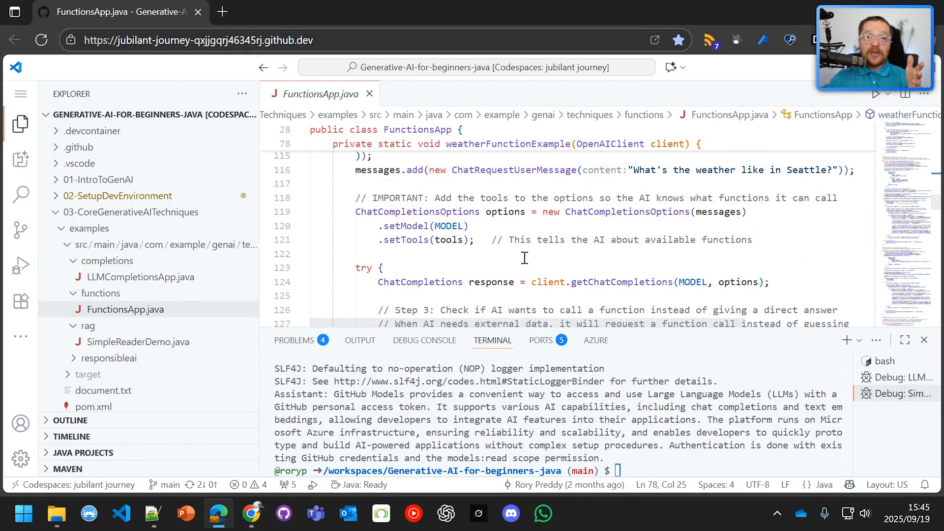
{"action": "scroll", "scroll_direction": "up", "scroll_amount": 3}
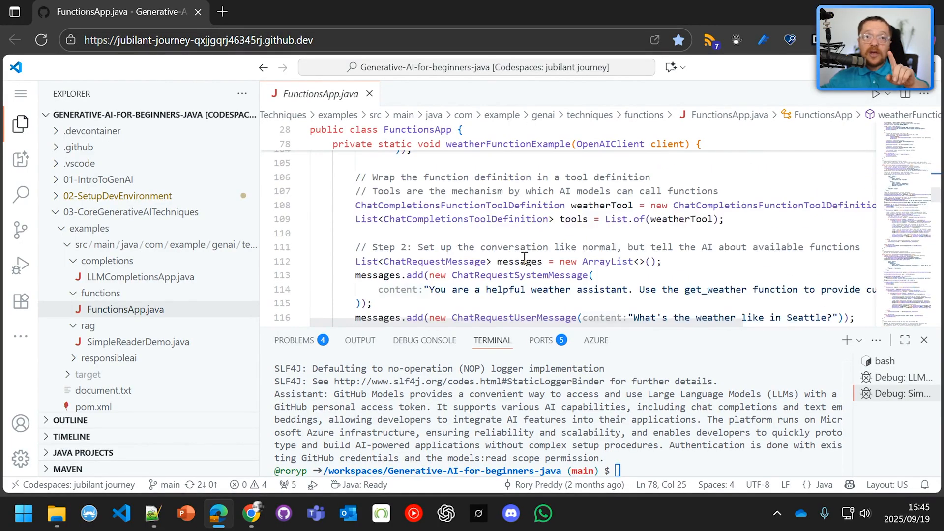
{"action": "scroll", "scroll_direction": "up", "scroll_amount": 3}
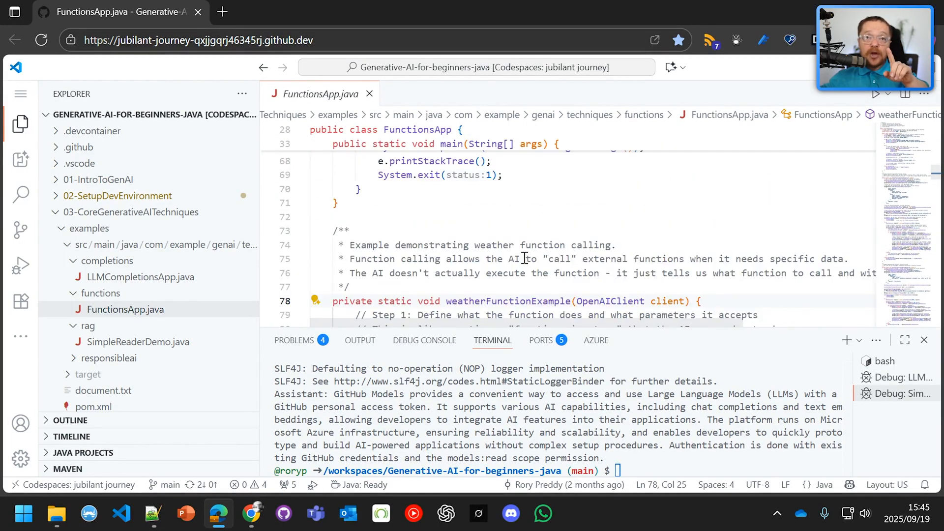
{"action": "scroll", "scroll_direction": "up", "scroll_amount": 3}
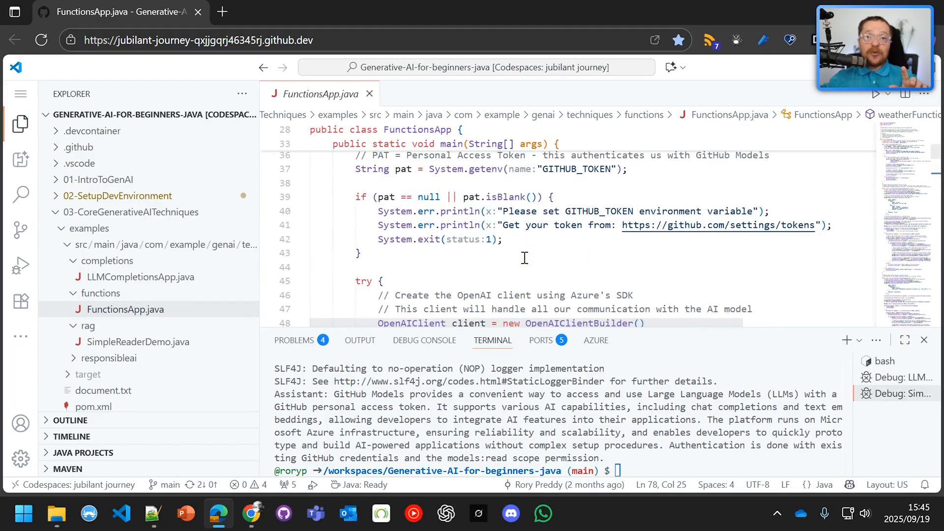
{"action": "scroll", "scroll_direction": "up", "scroll_amount": 3}
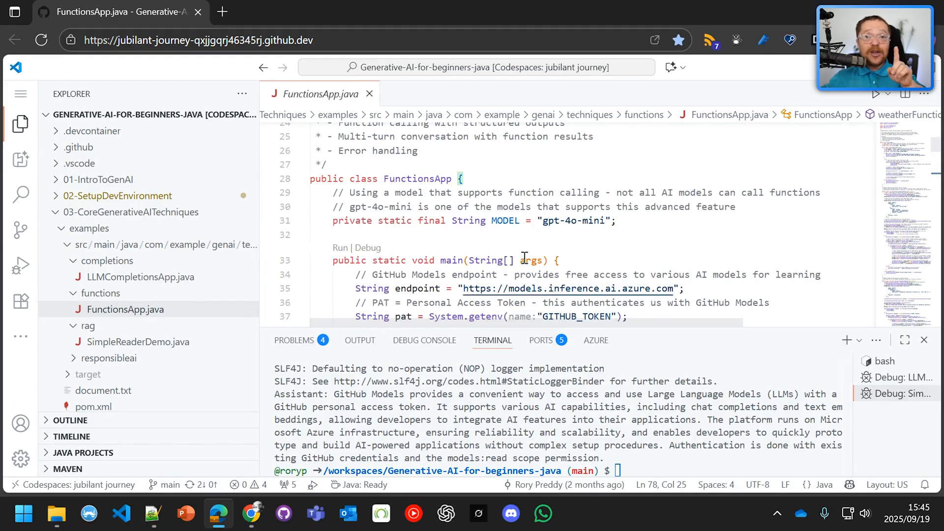
{"action": "double_click", "coordinate": [573, 220]}
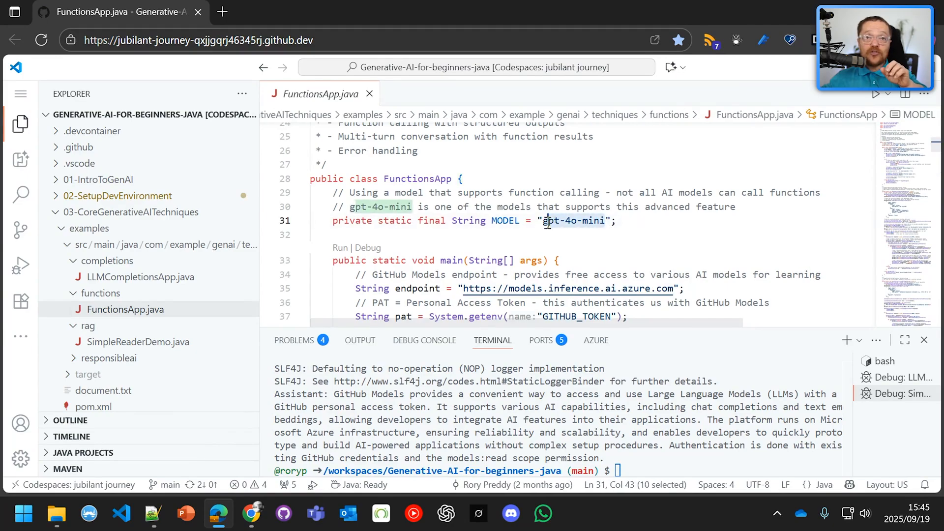
{"action": "scroll", "scroll_direction": "up", "scroll_amount": 3}
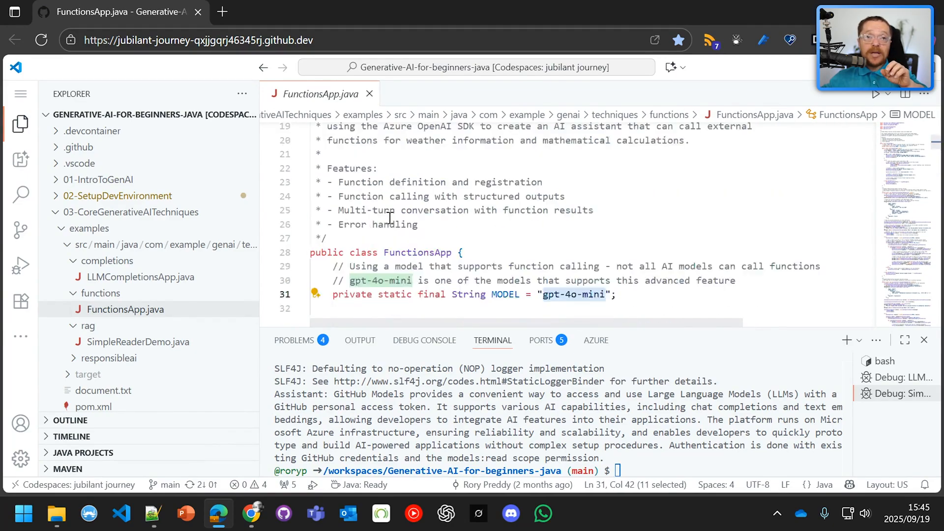
{"action": "scroll", "scroll_direction": "down", "scroll_amount": 3}
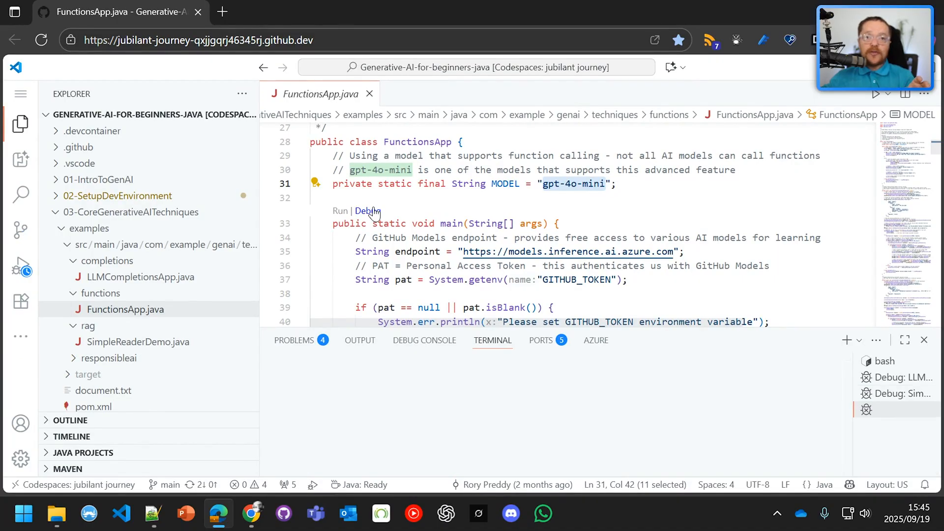
Debug FunctionsApp and continue past the line 55 breakpoint to get Seattle's weather answer
{"action": "left_click", "coordinate": [366, 211]}
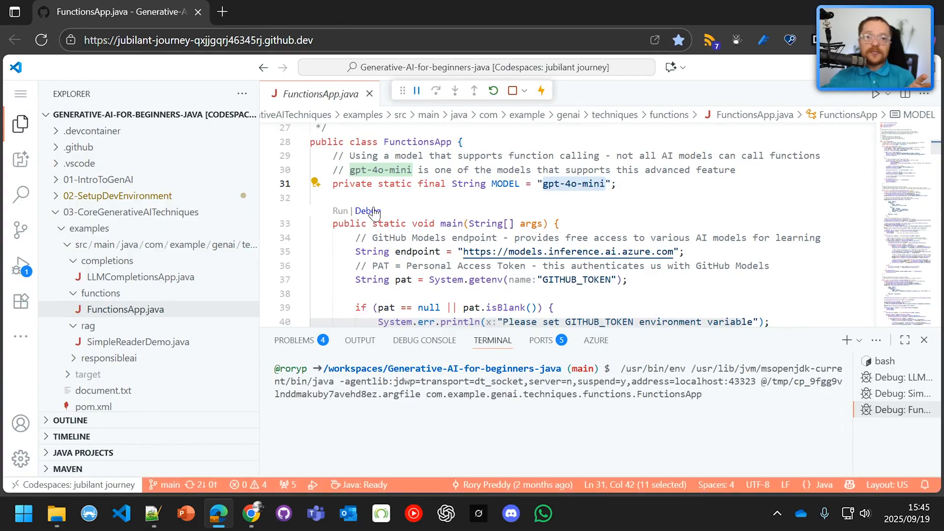
{"action": "left_click", "coordinate": [369, 211]}
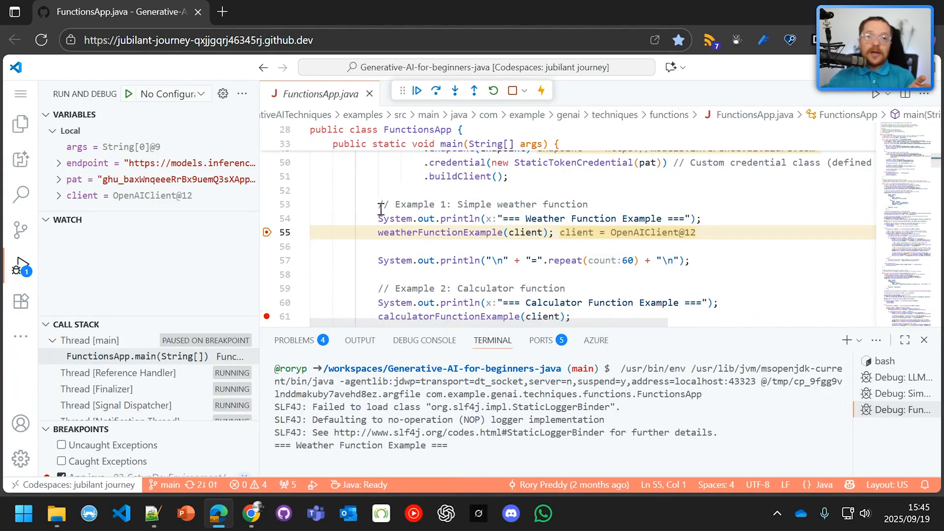
{"action": "left_click", "coordinate": [416, 89]}
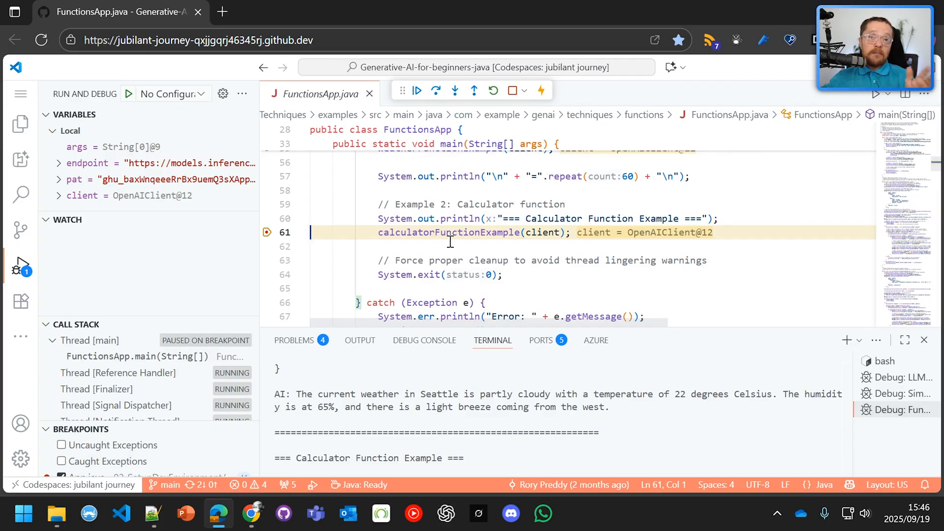
Review calculatorFunctionExample and resume so '15% of 240' prints result 36
{"action": "scroll", "scroll_direction": "down", "scroll_amount": 3}
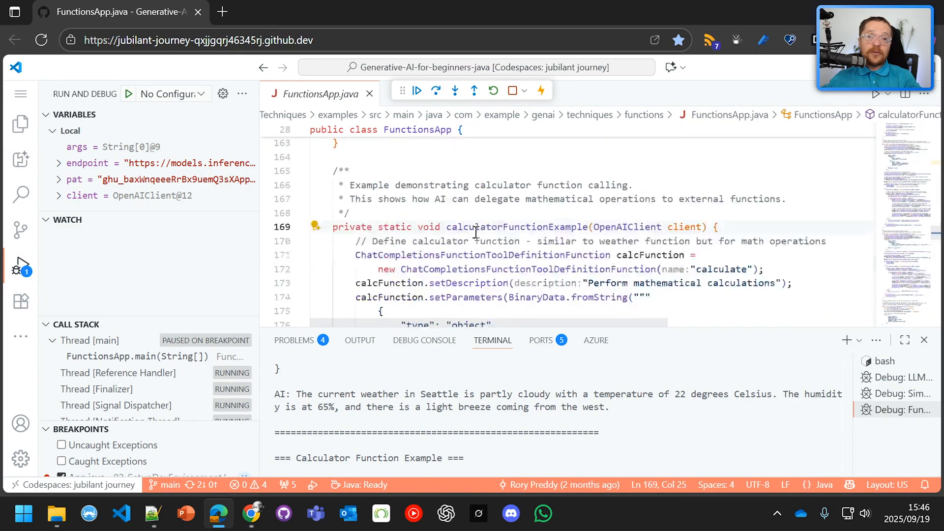
{"action": "scroll", "scroll_direction": "down", "scroll_amount": 3}
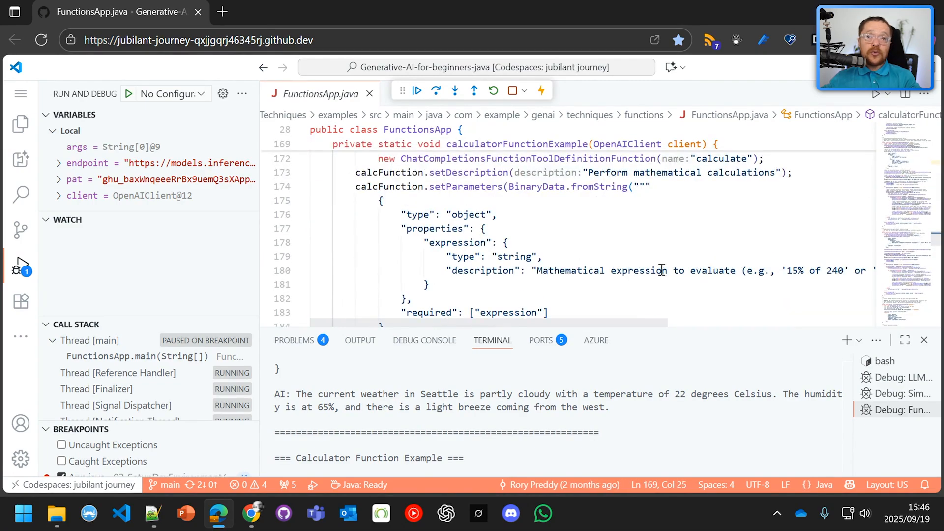
{"action": "scroll", "scroll_direction": "down", "scroll_amount": 3}
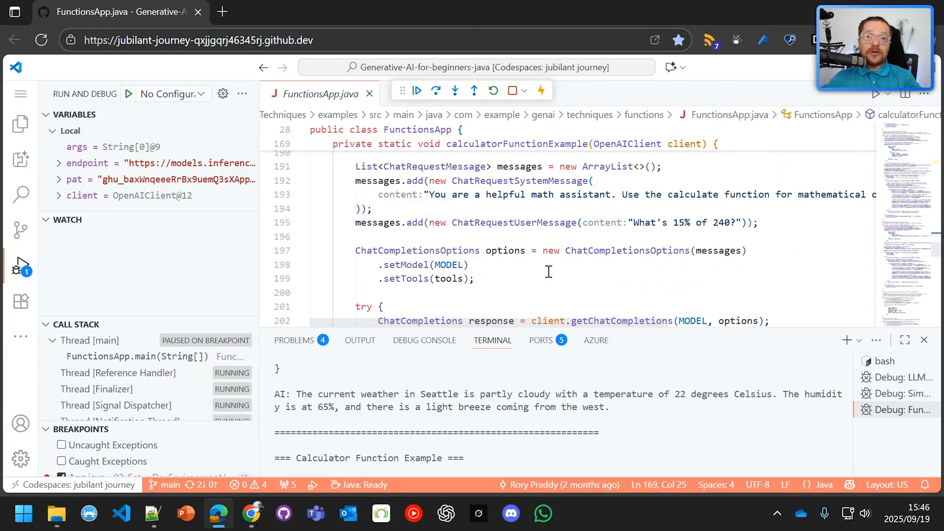
{"action": "mouse_move", "coordinate": [671, 227]}
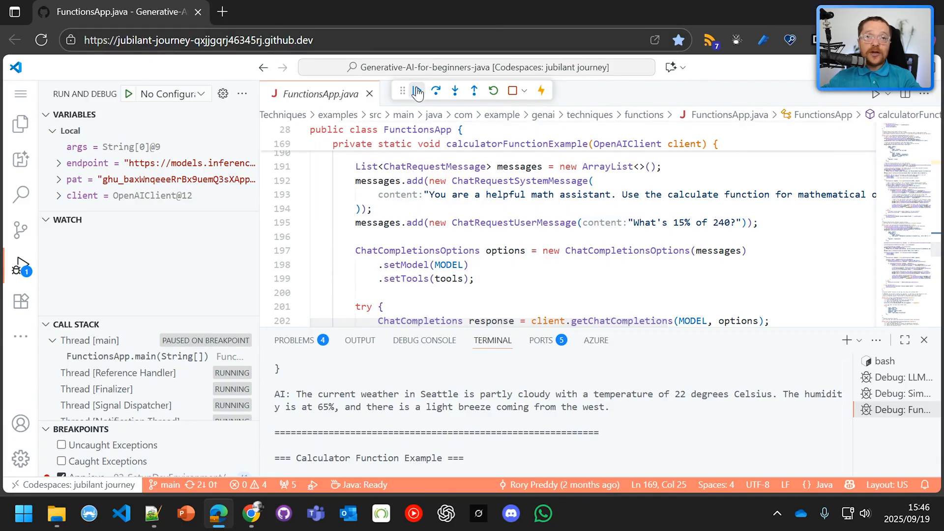
{"action": "mouse_move", "coordinate": [417, 91]}
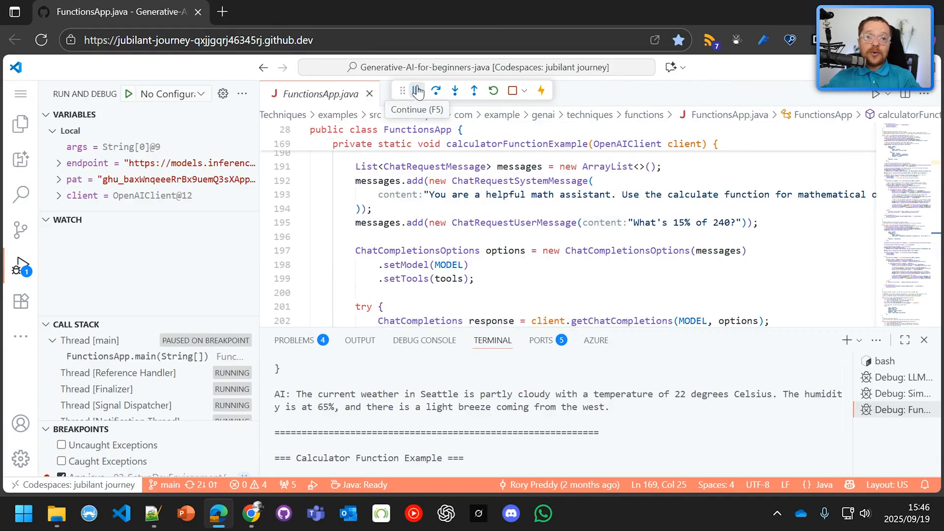
{"action": "left_click", "coordinate": [417, 90]}
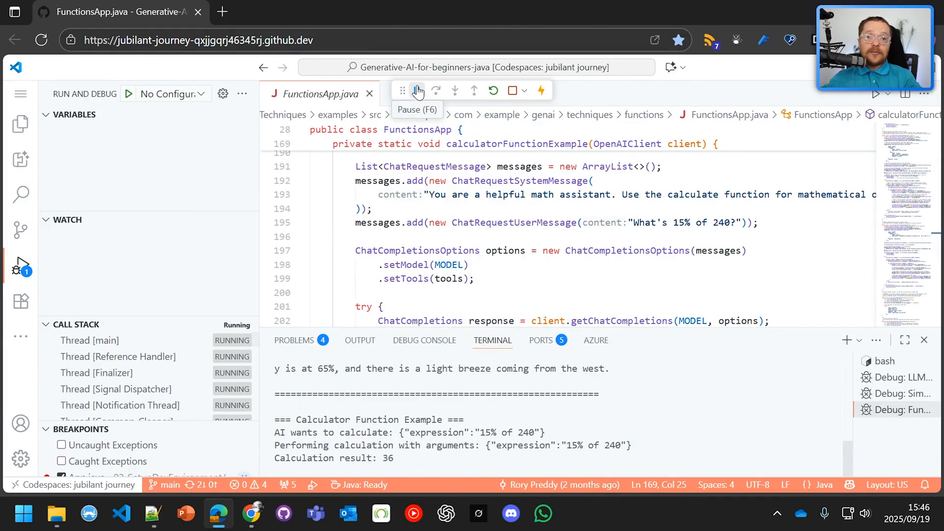
{"action": "left_click", "coordinate": [512, 90]}
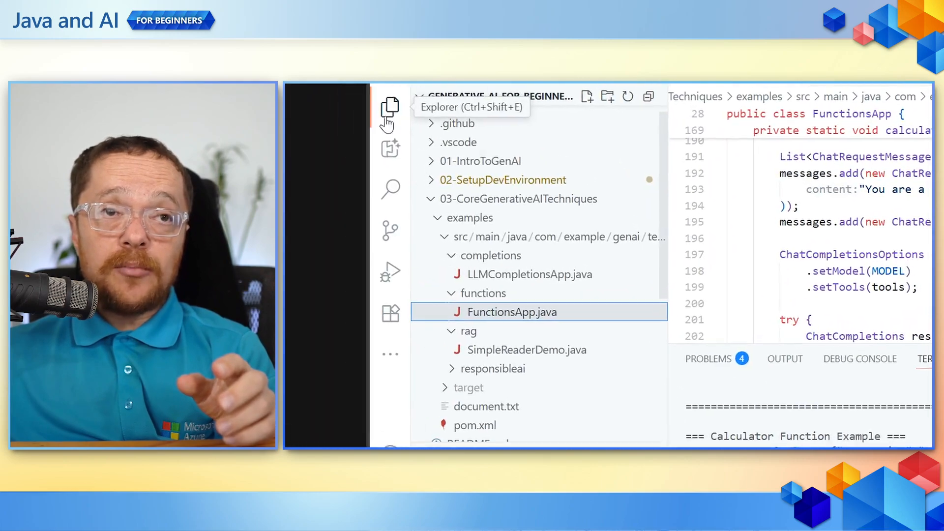
{"action": "mouse_move", "coordinate": [530, 274]}
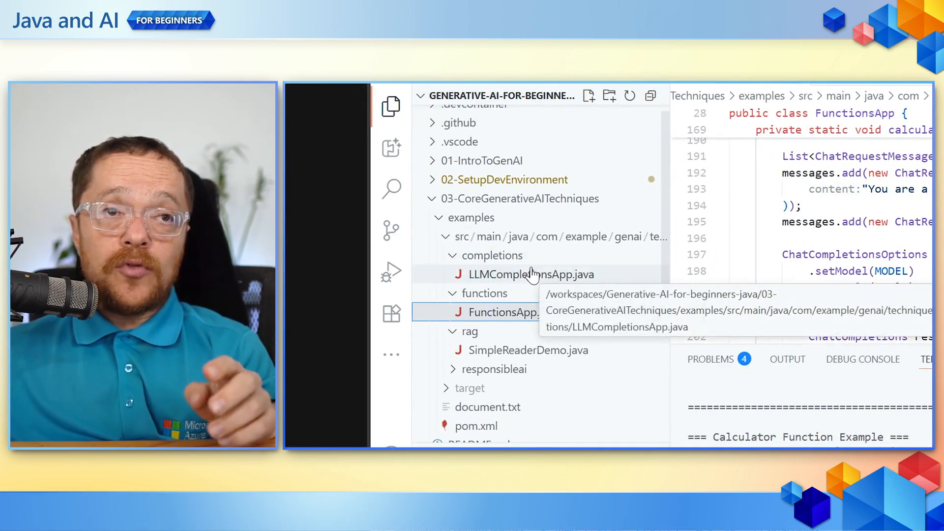
{"action": "mouse_move", "coordinate": [544, 355]}
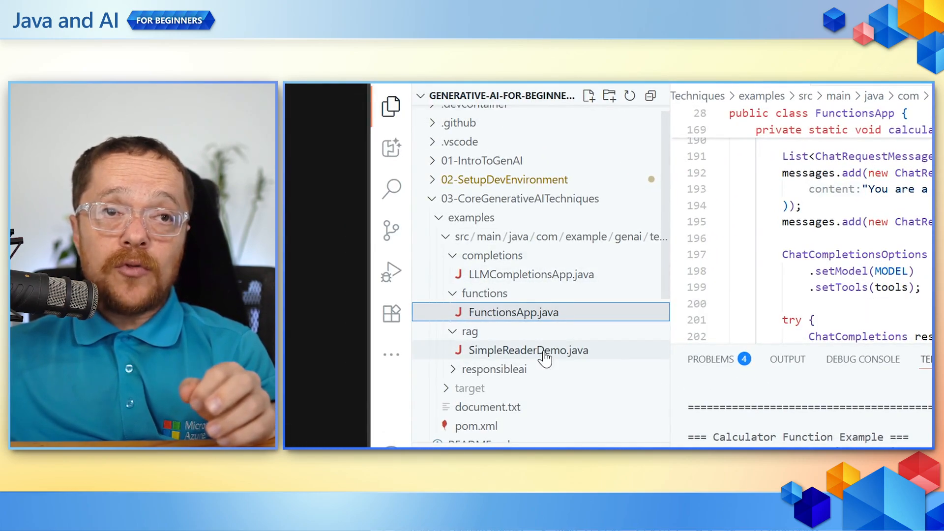
{"action": "mouse_move", "coordinate": [513, 311]}
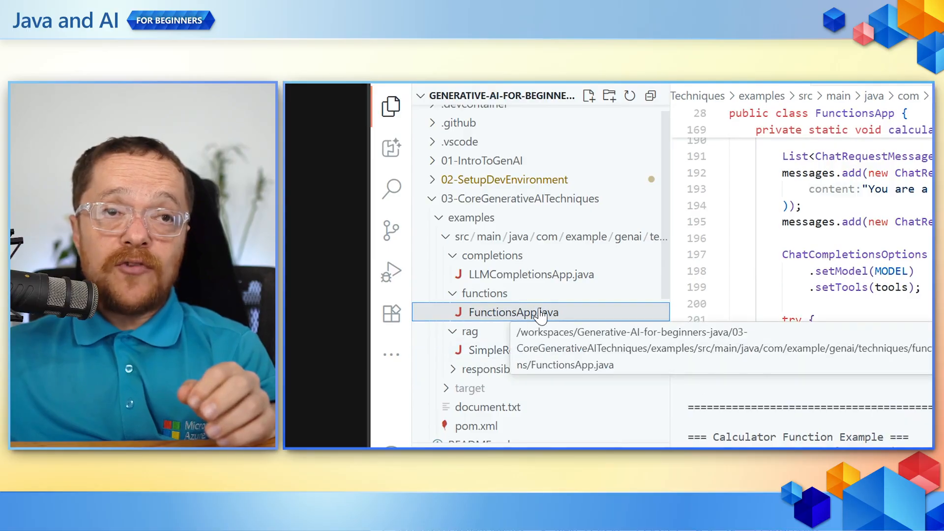